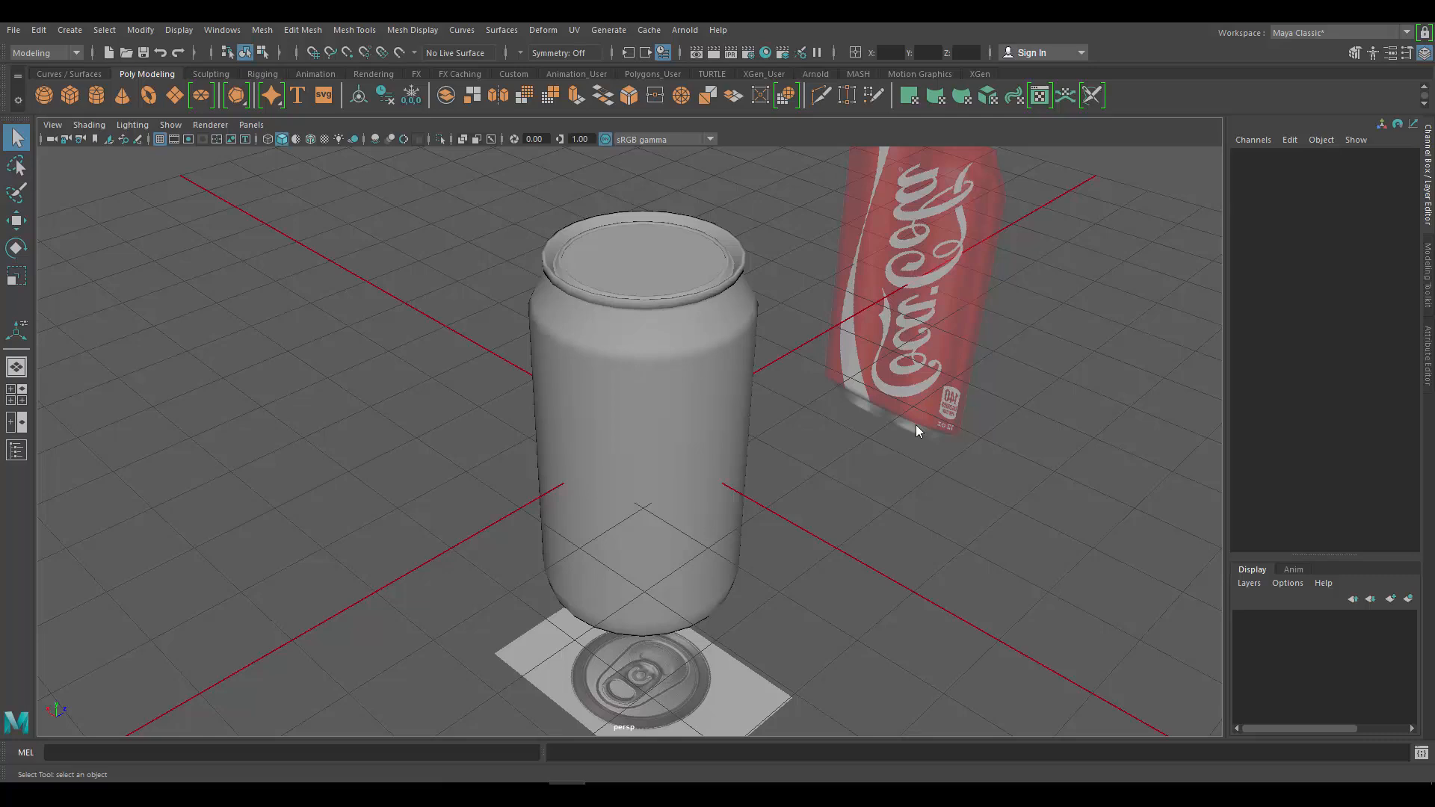
mouse_move(721, 636)
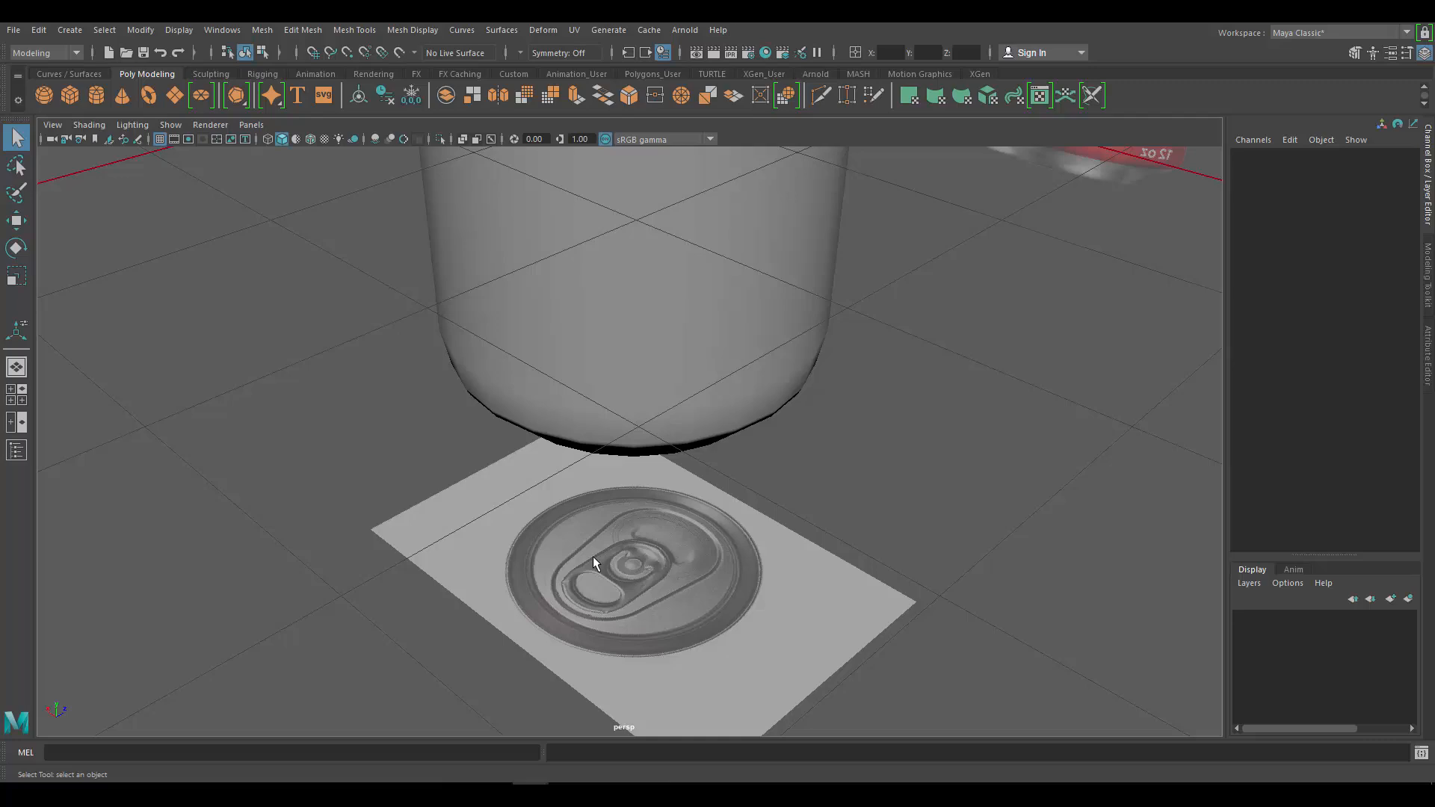
mouse_move(653, 530)
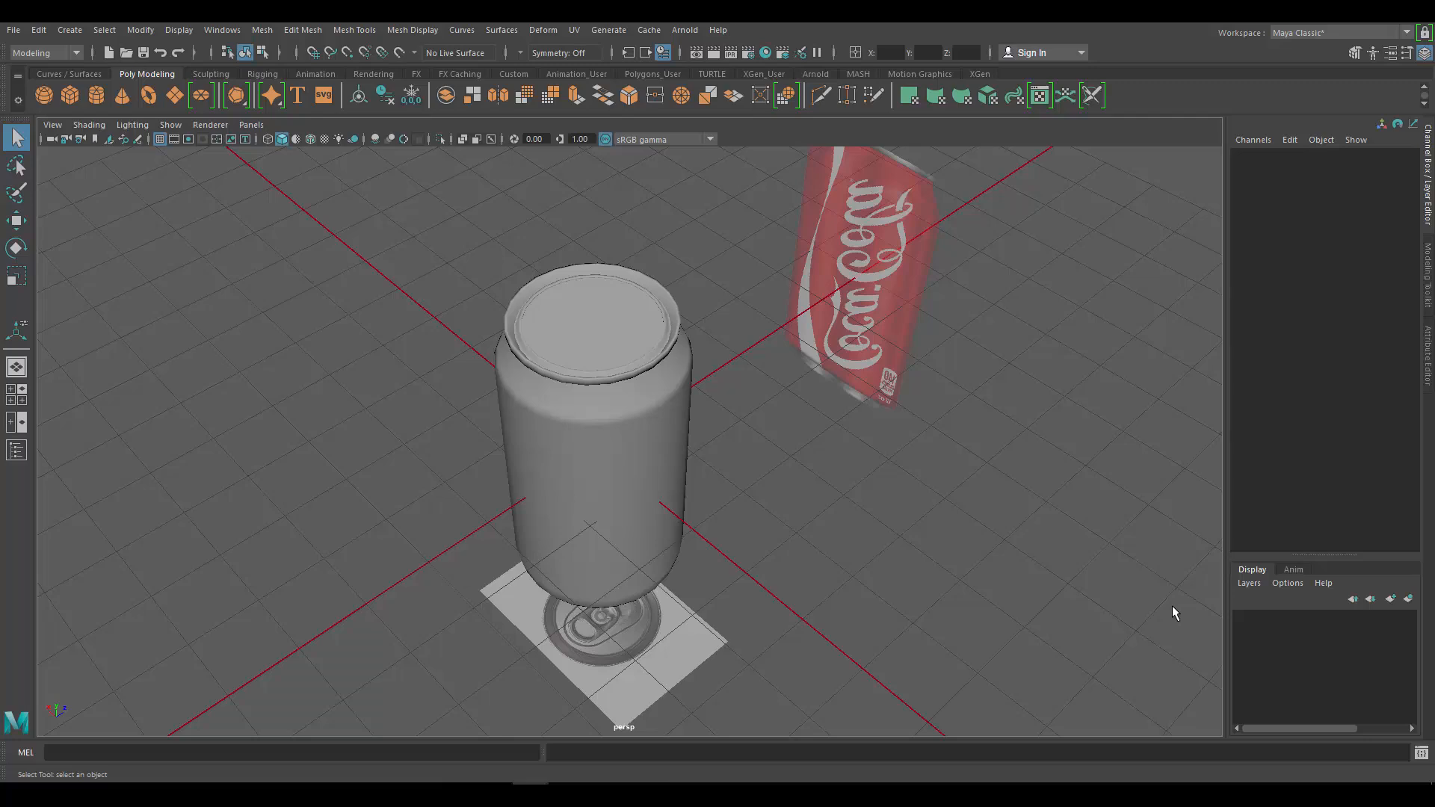
mouse_move(1171, 612)
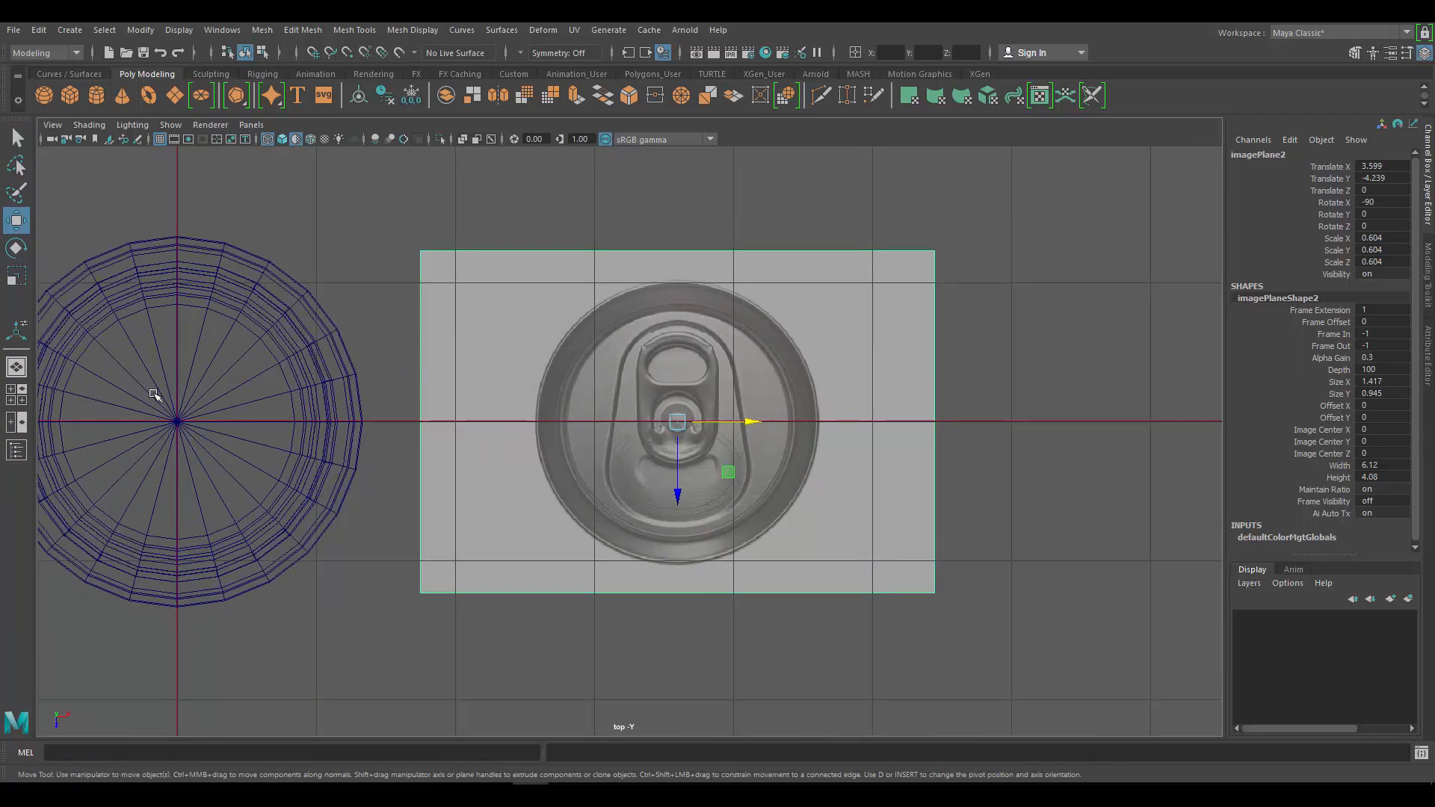
mouse_move(190, 424)
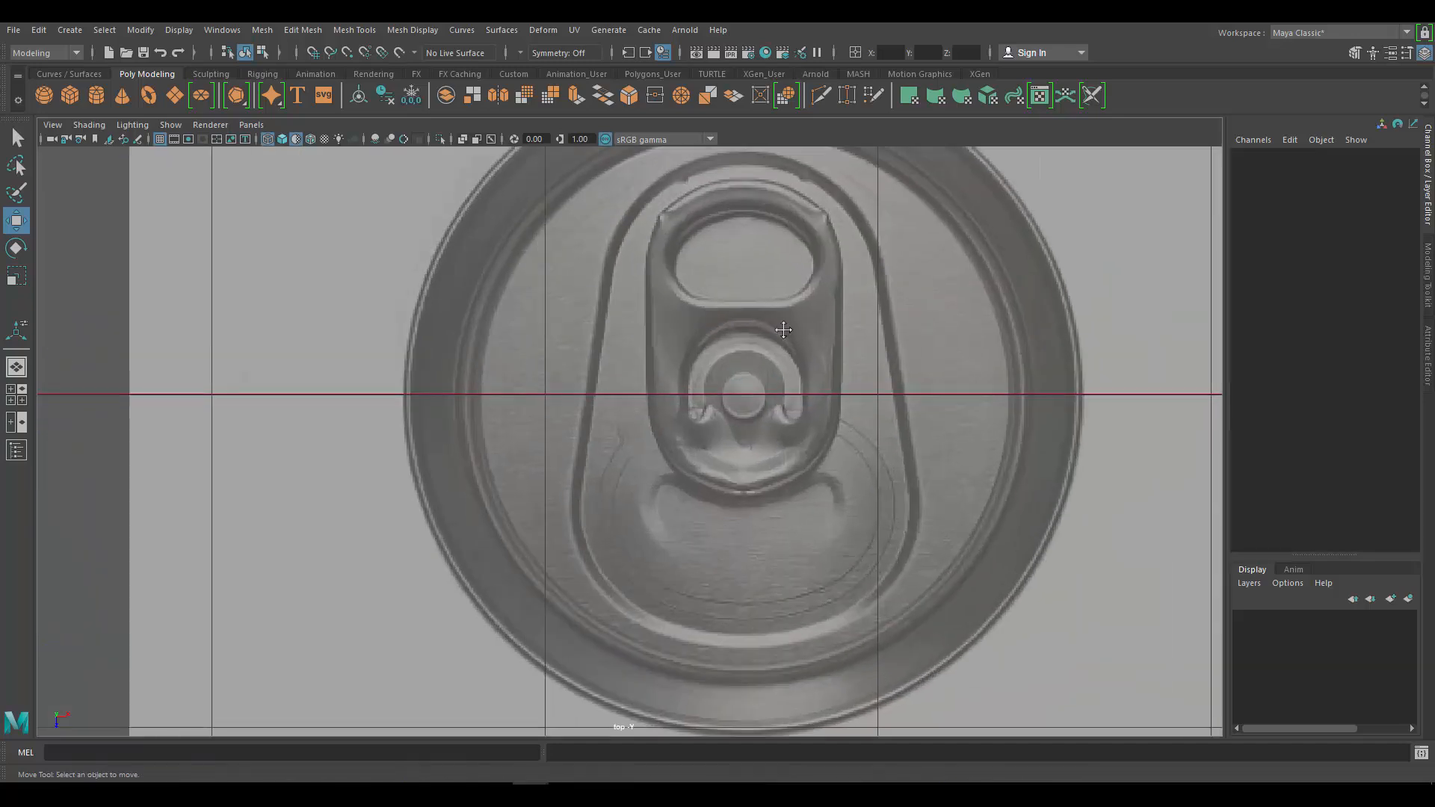
Step: Zoom the top orthographic view in on the pull tab in the image plane
scroll("down", 3)
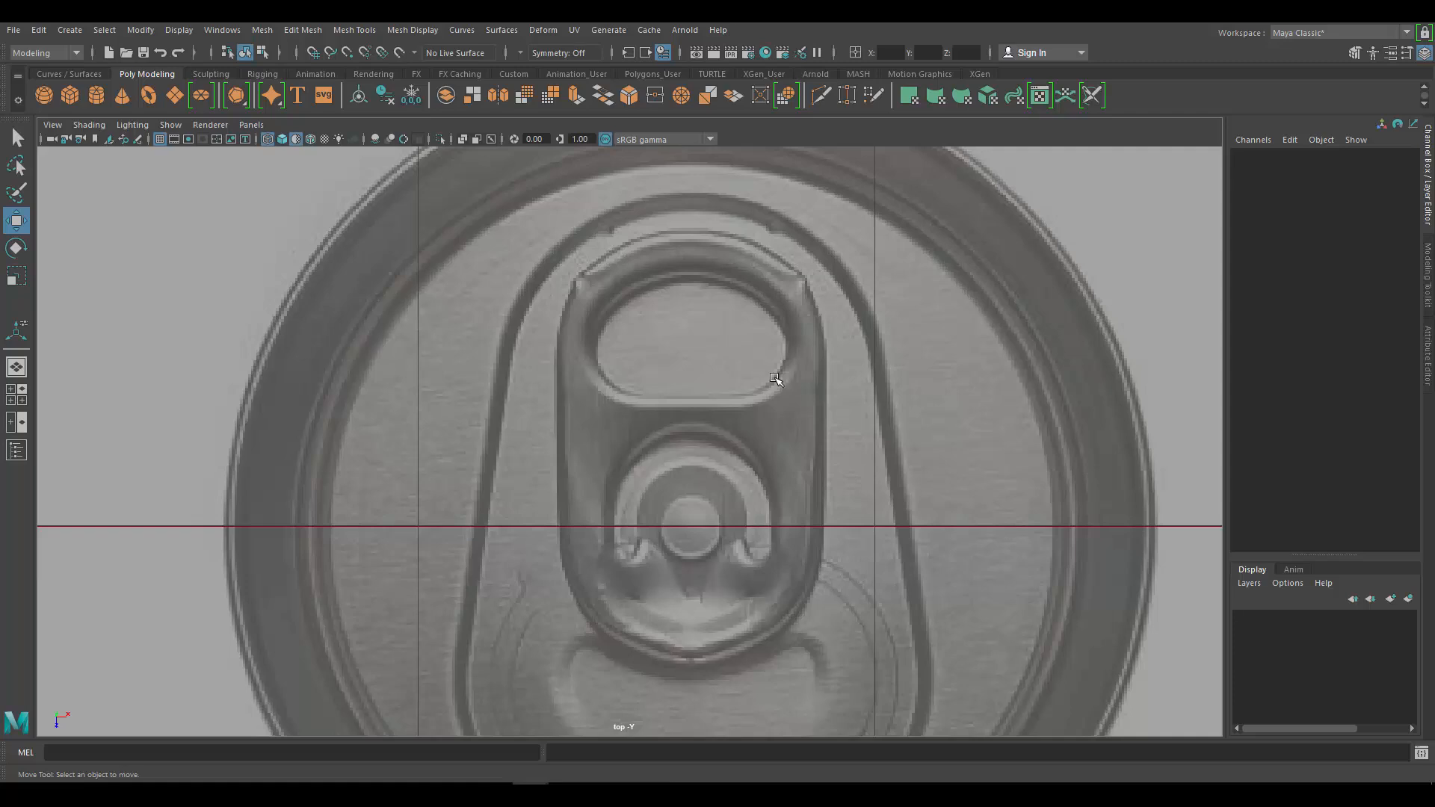
mouse_move(814, 436)
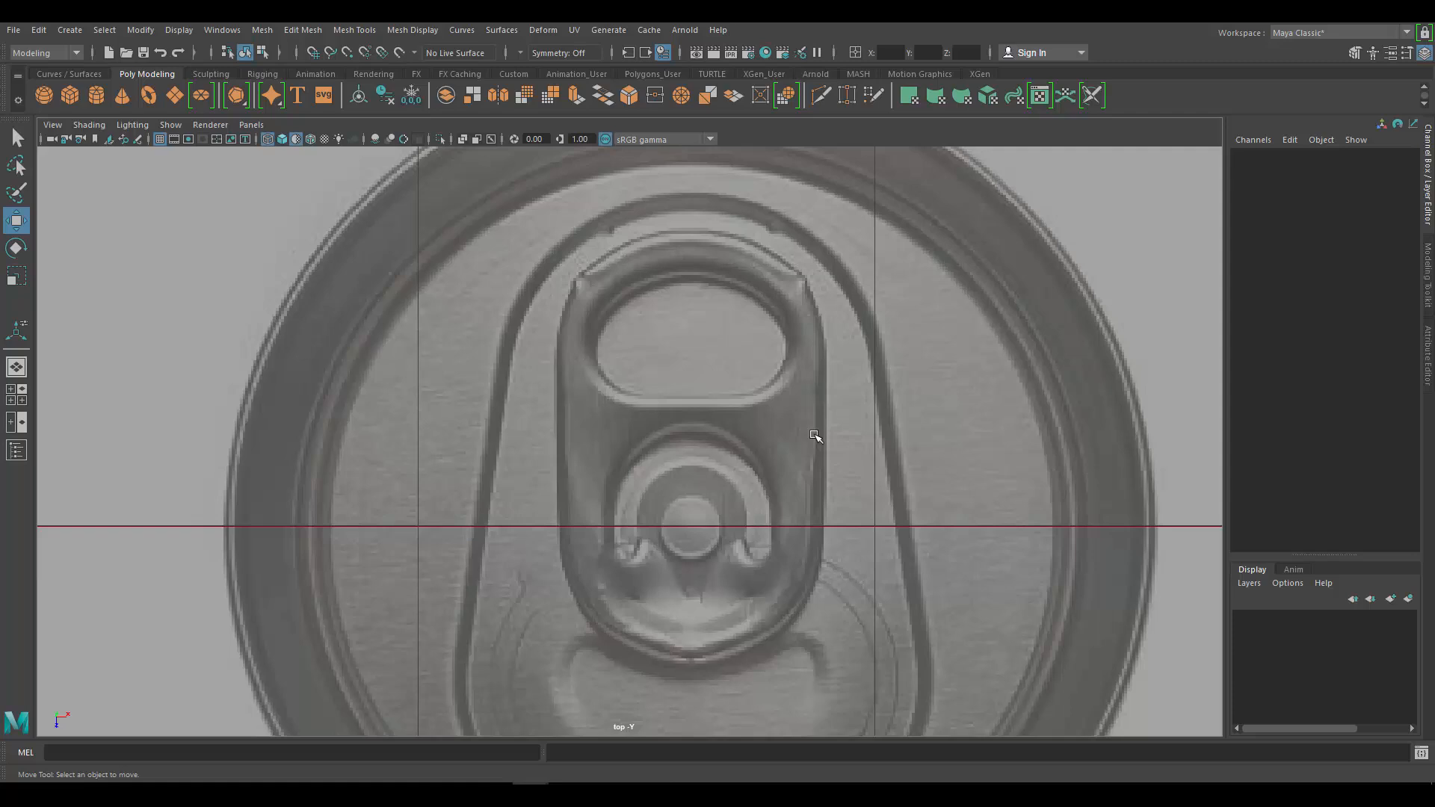
mouse_move(466, 232)
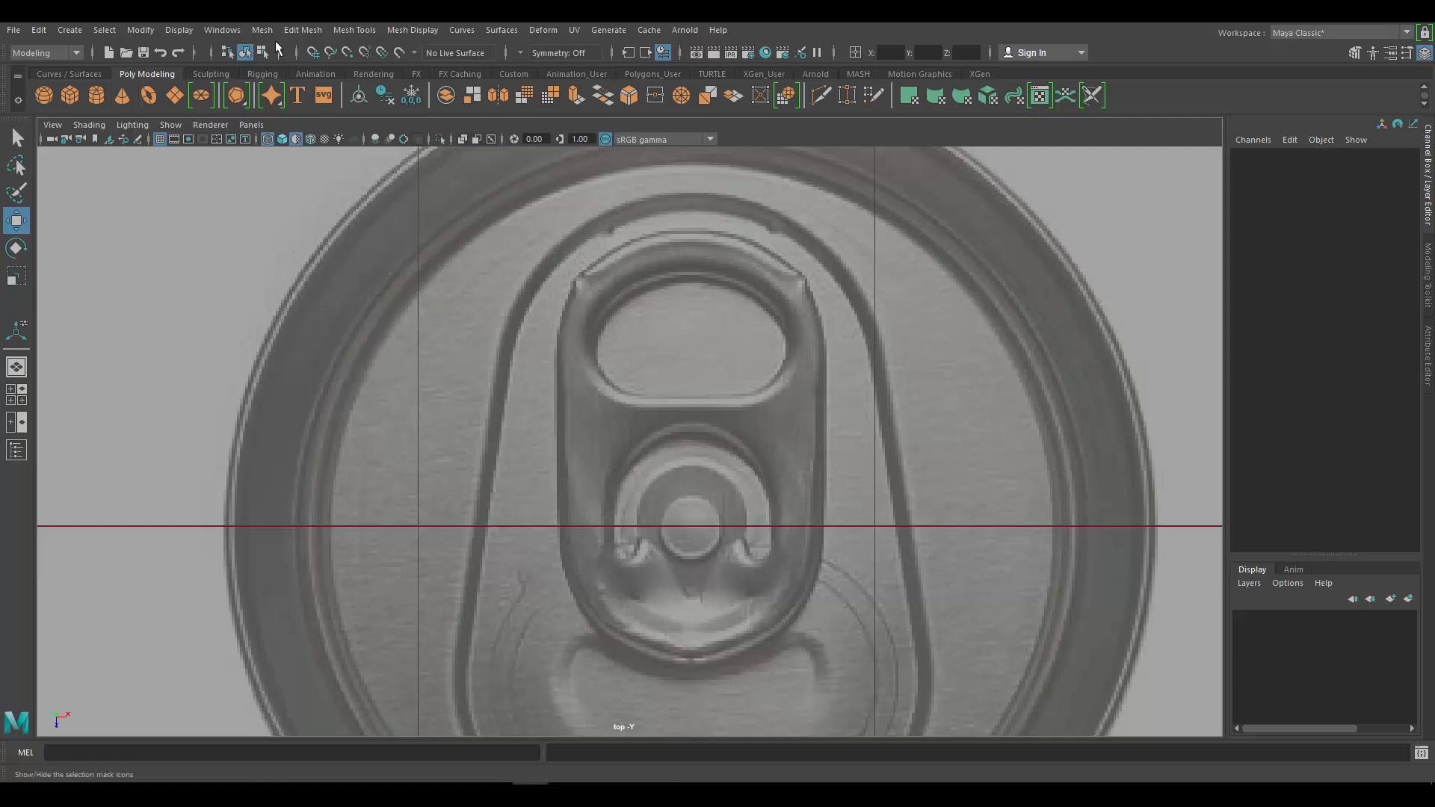
mouse_move(262, 29)
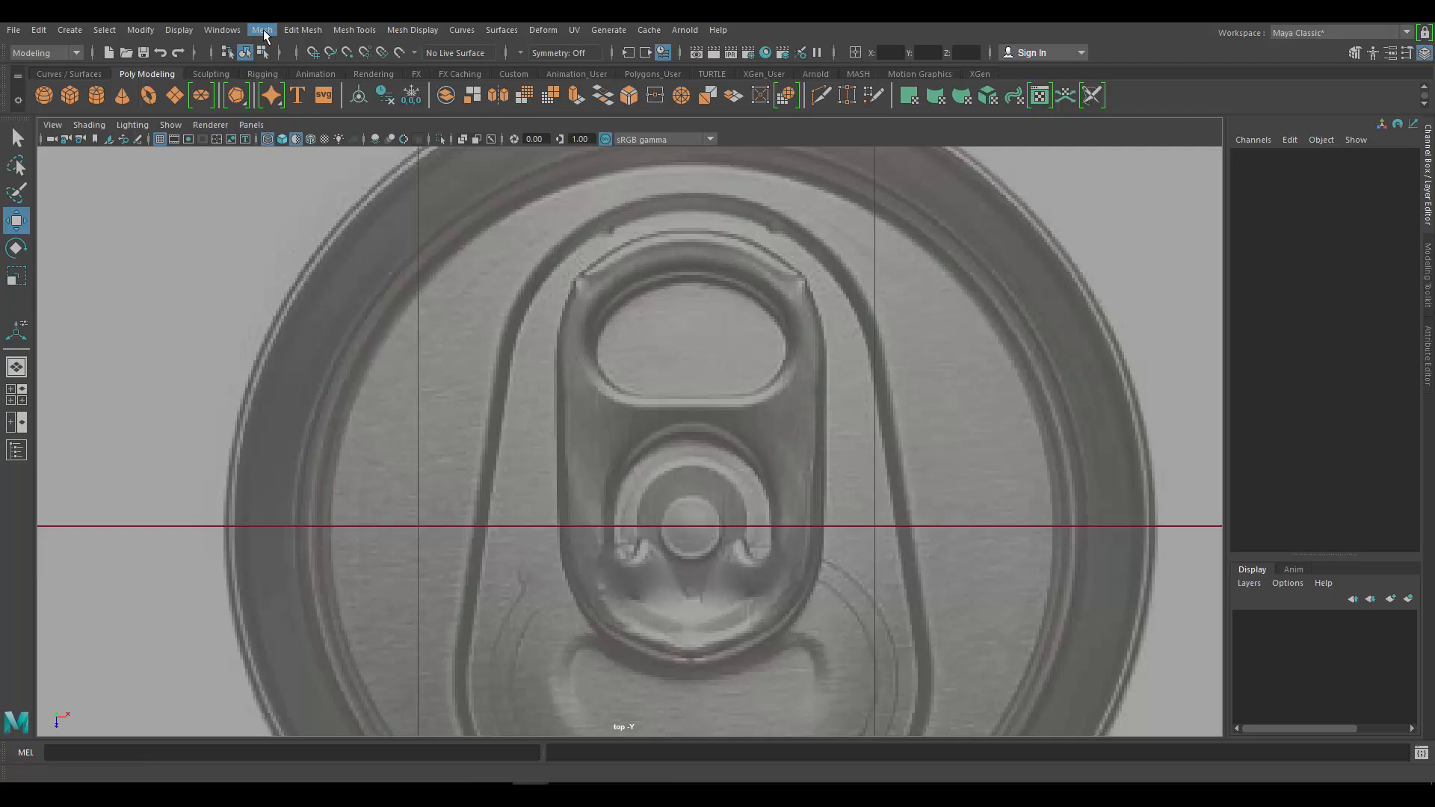
mouse_move(538, 278)
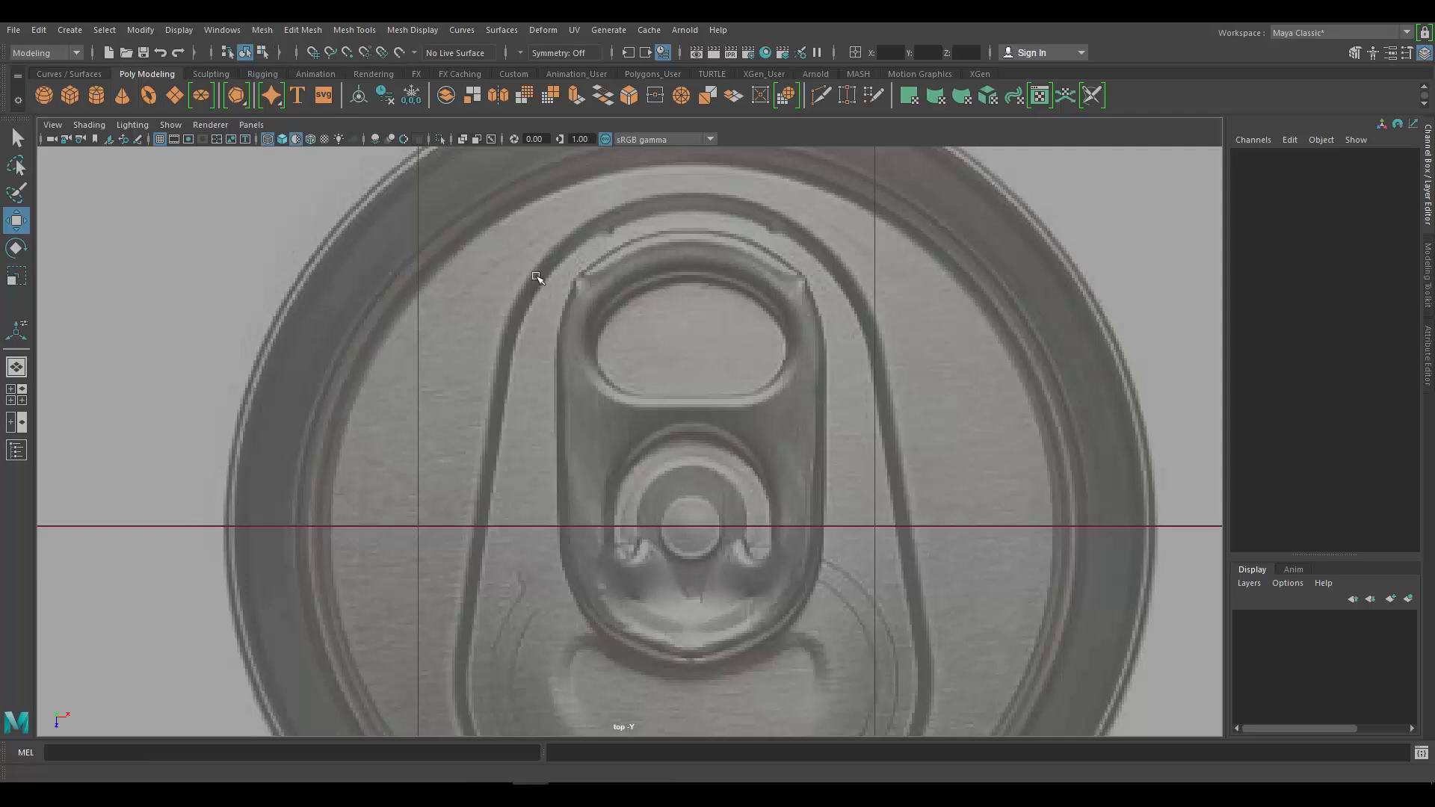
mouse_move(1181, 382)
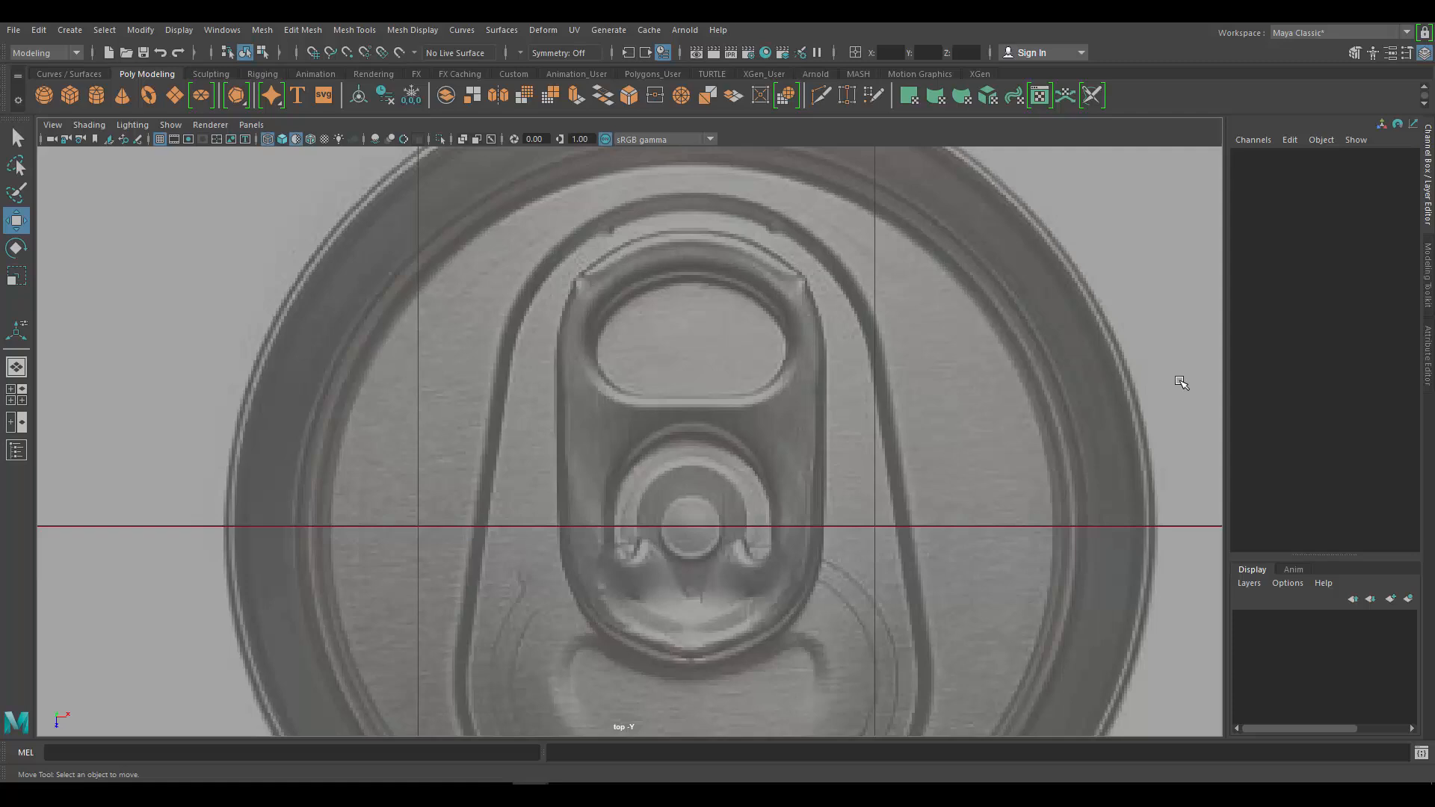
mouse_move(1418, 335)
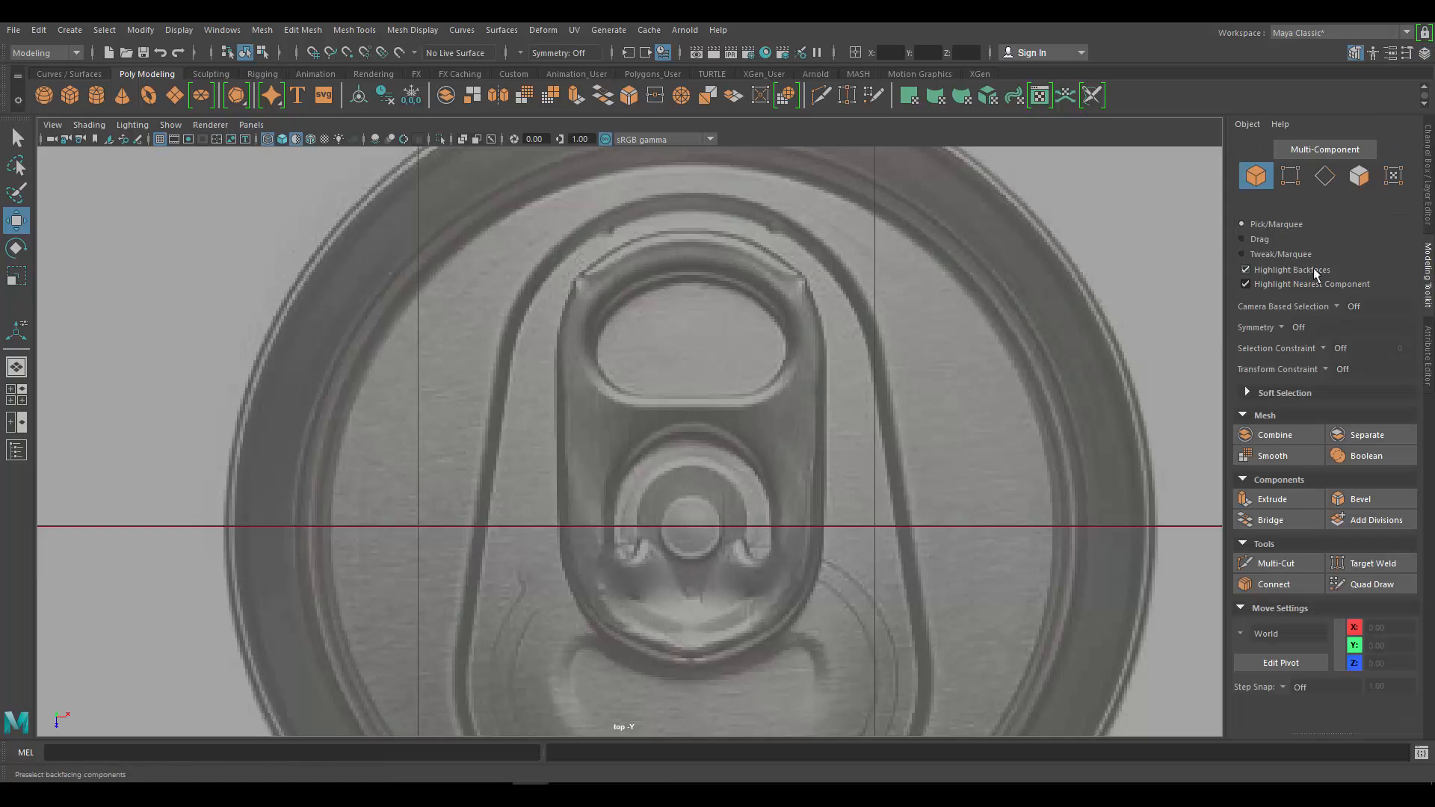
mouse_move(1291, 269)
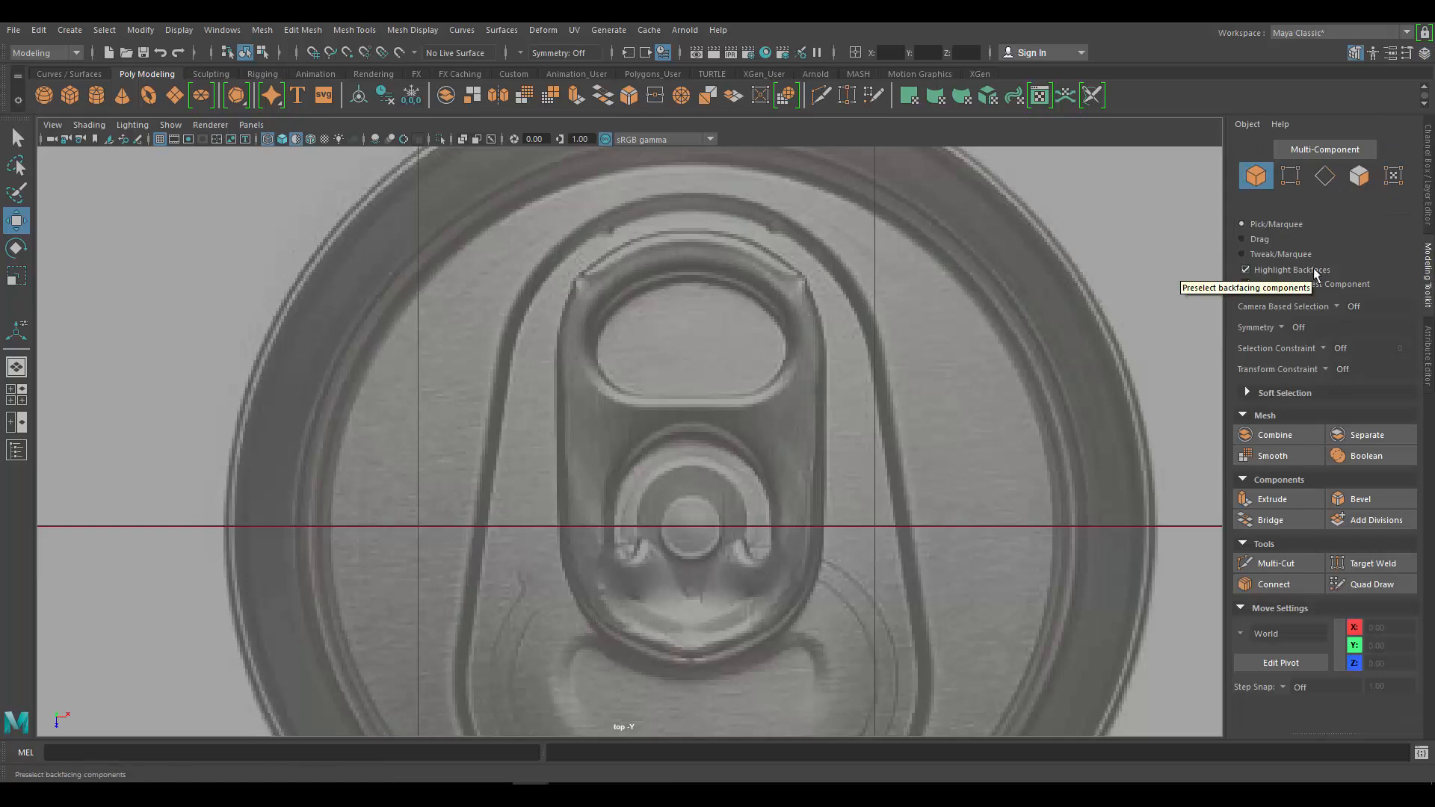
Step: Browse the Mesh Display menu and close it without choosing a command
left_click(411, 30)
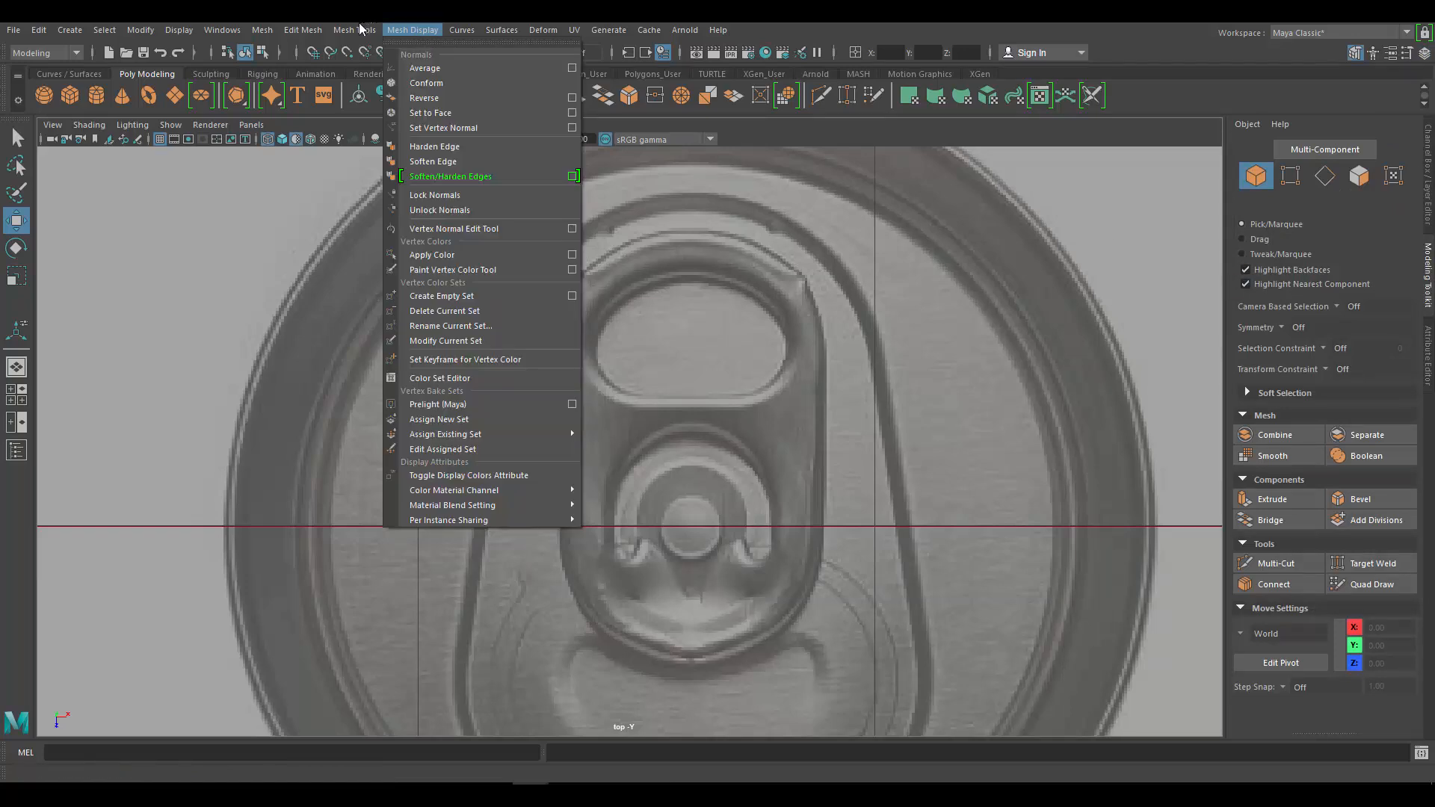
left_click(354, 30)
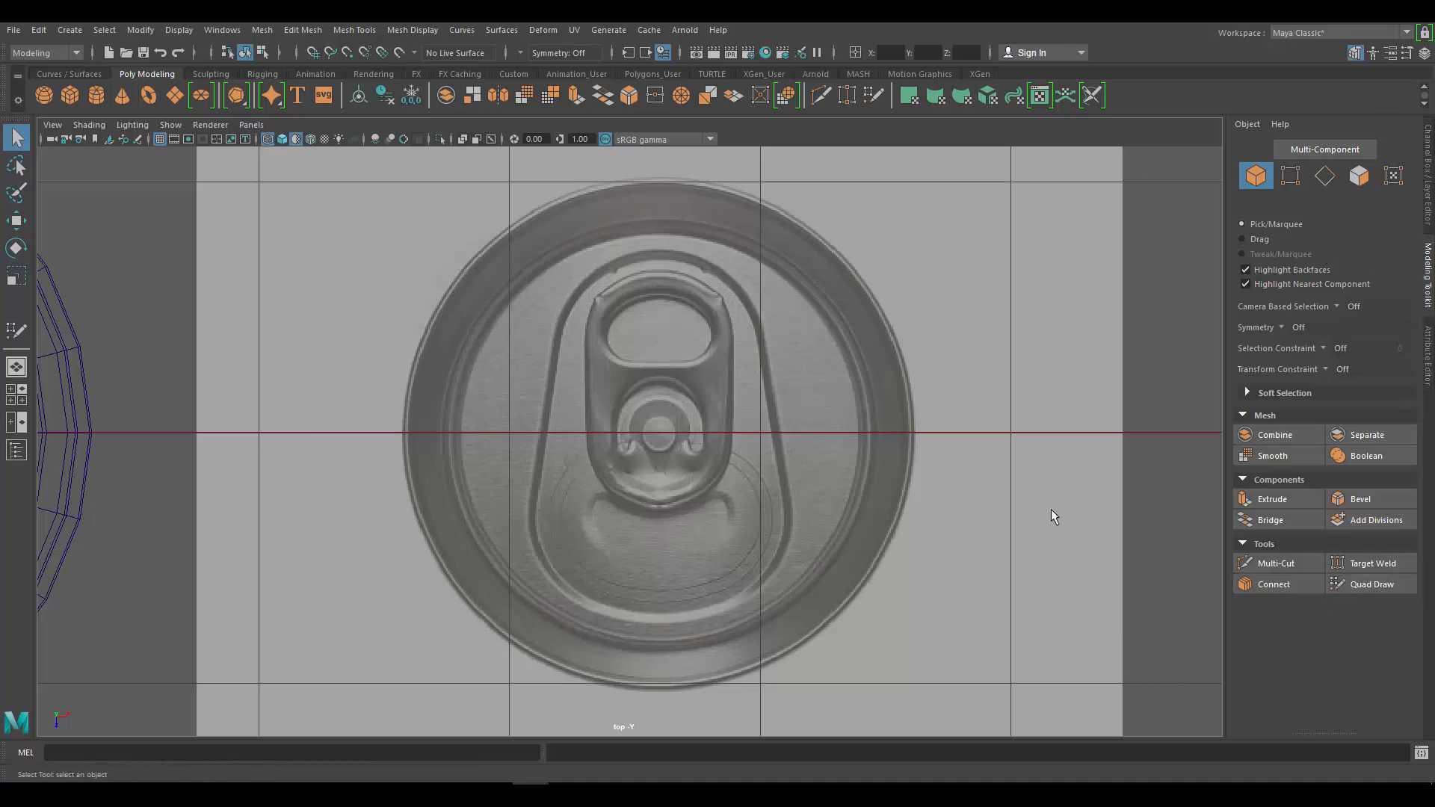
mouse_move(1372, 583)
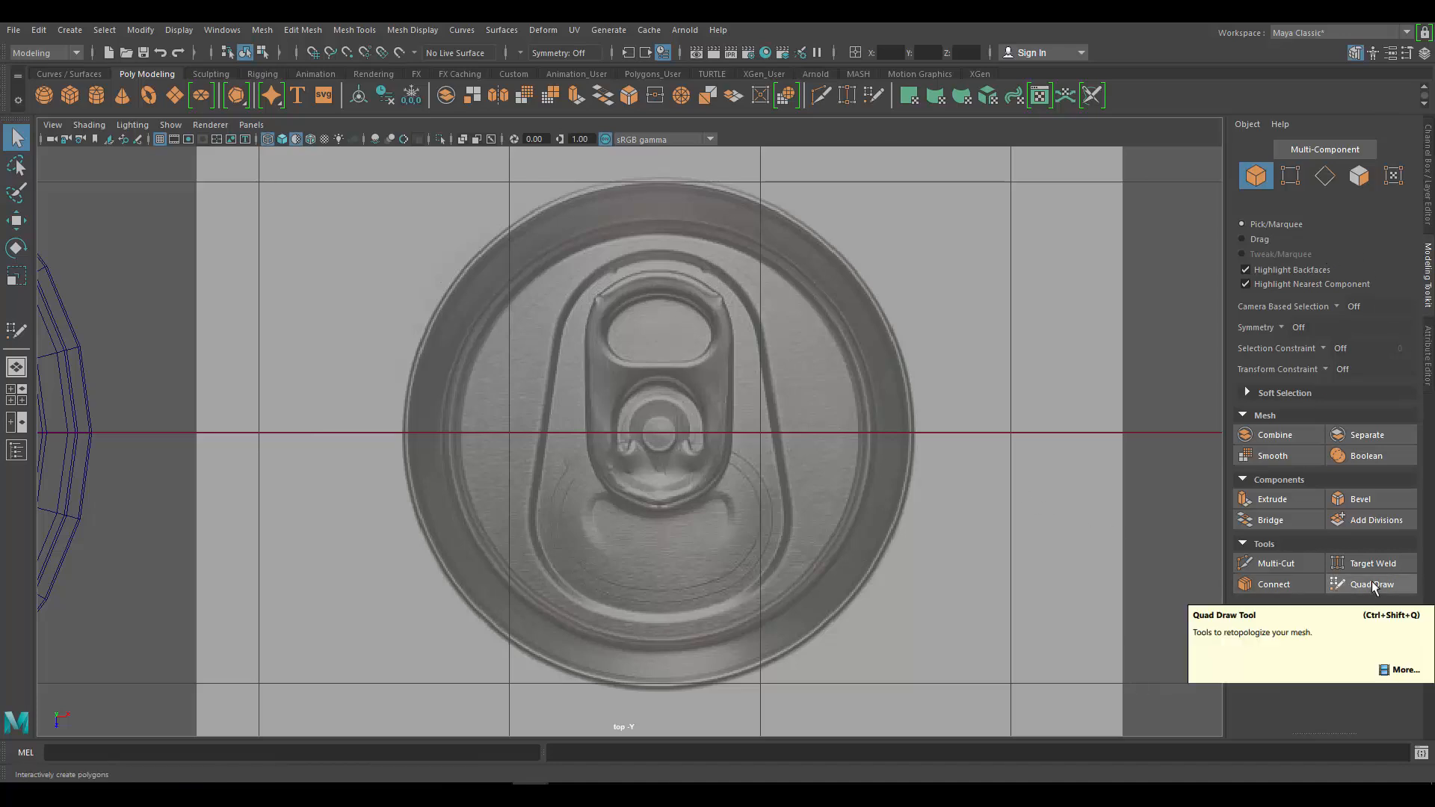
left_click(1372, 584)
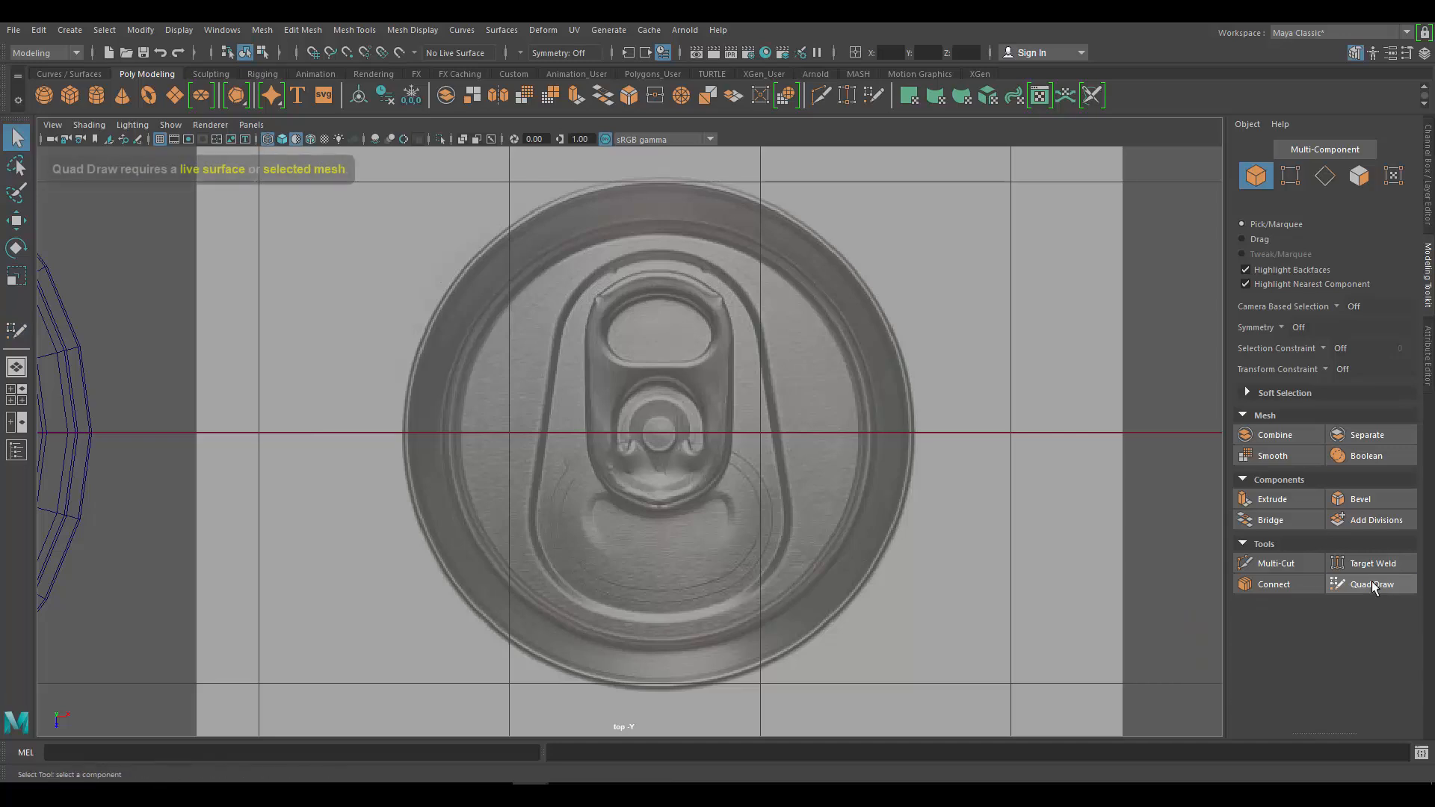
mouse_move(220, 183)
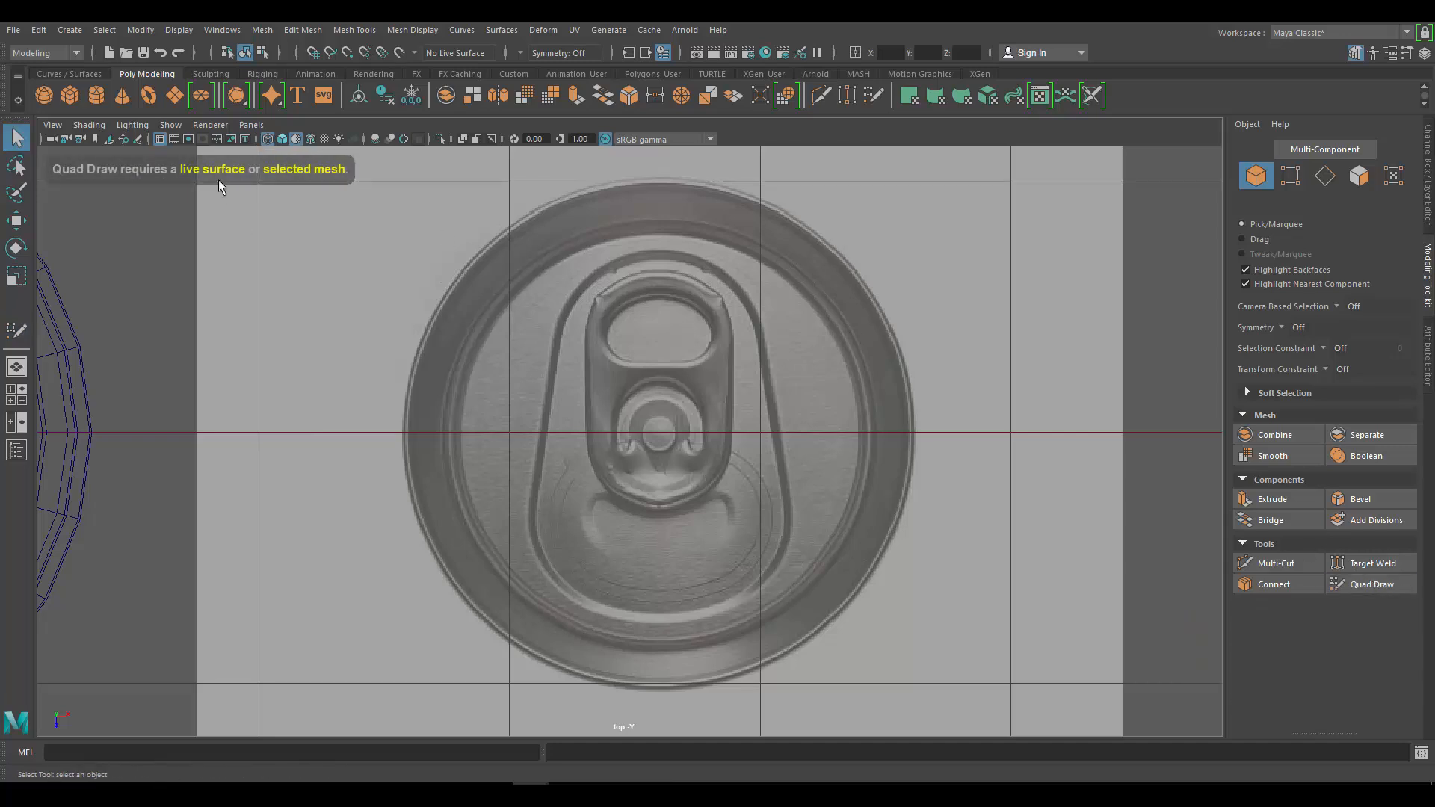
mouse_move(325, 172)
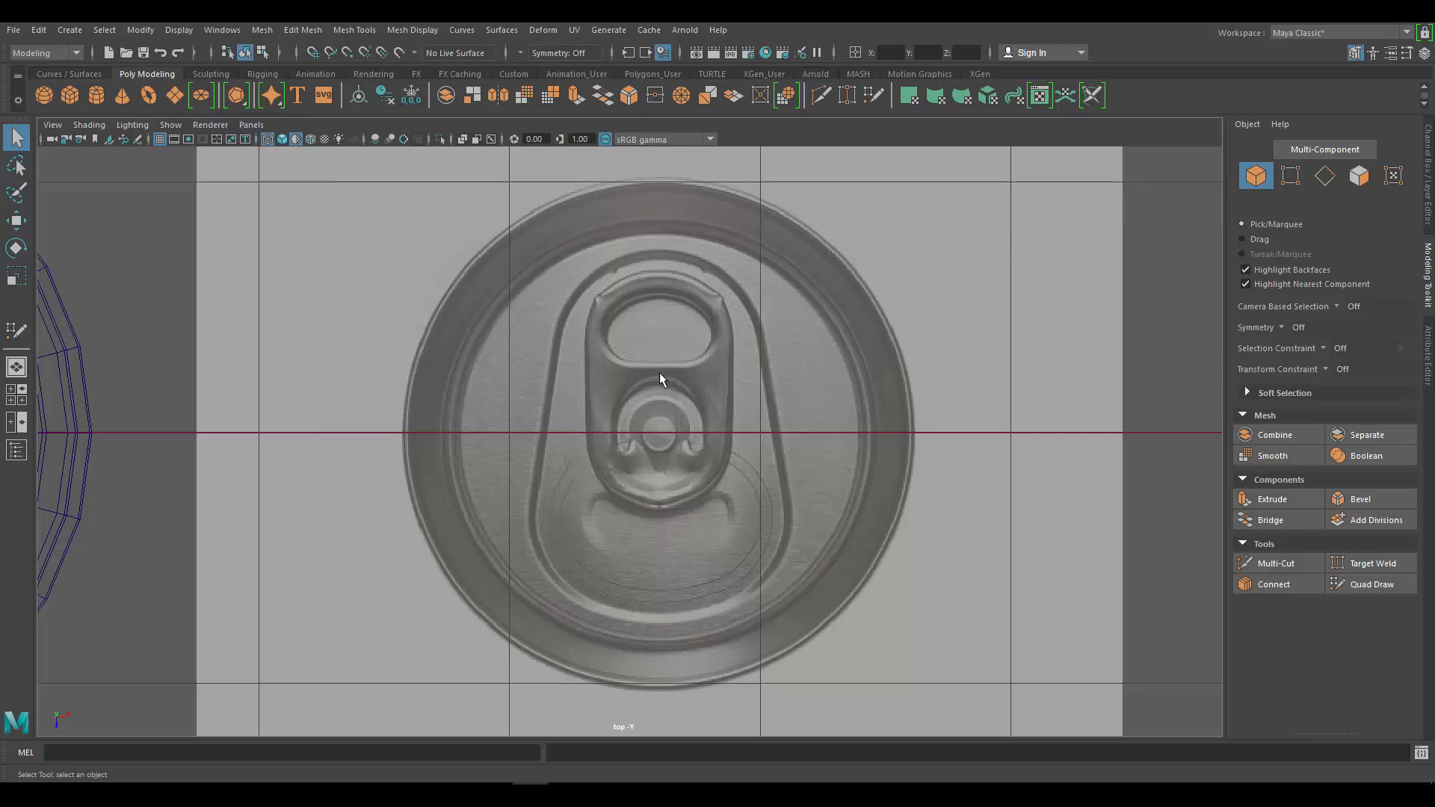
mouse_move(661, 266)
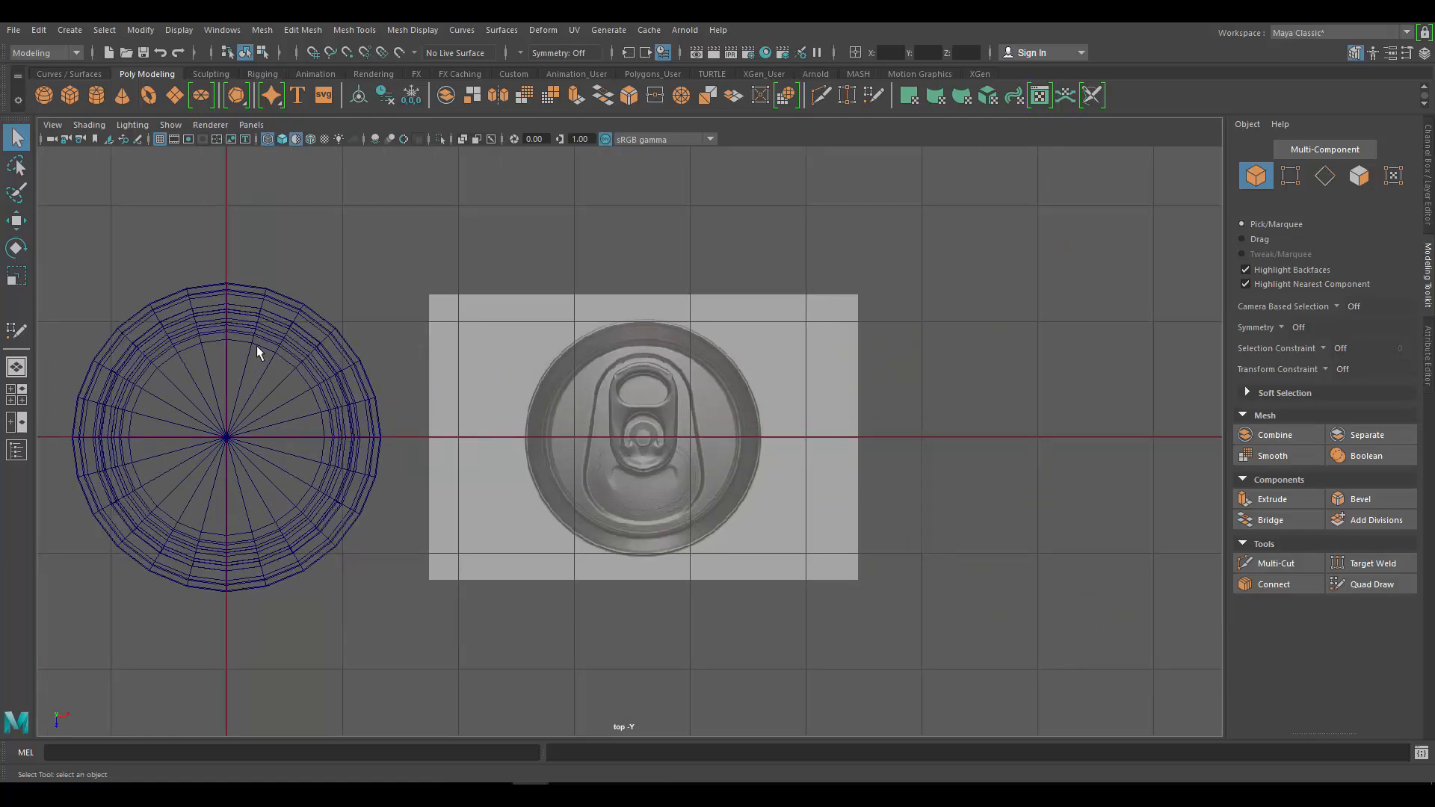
mouse_move(341, 352)
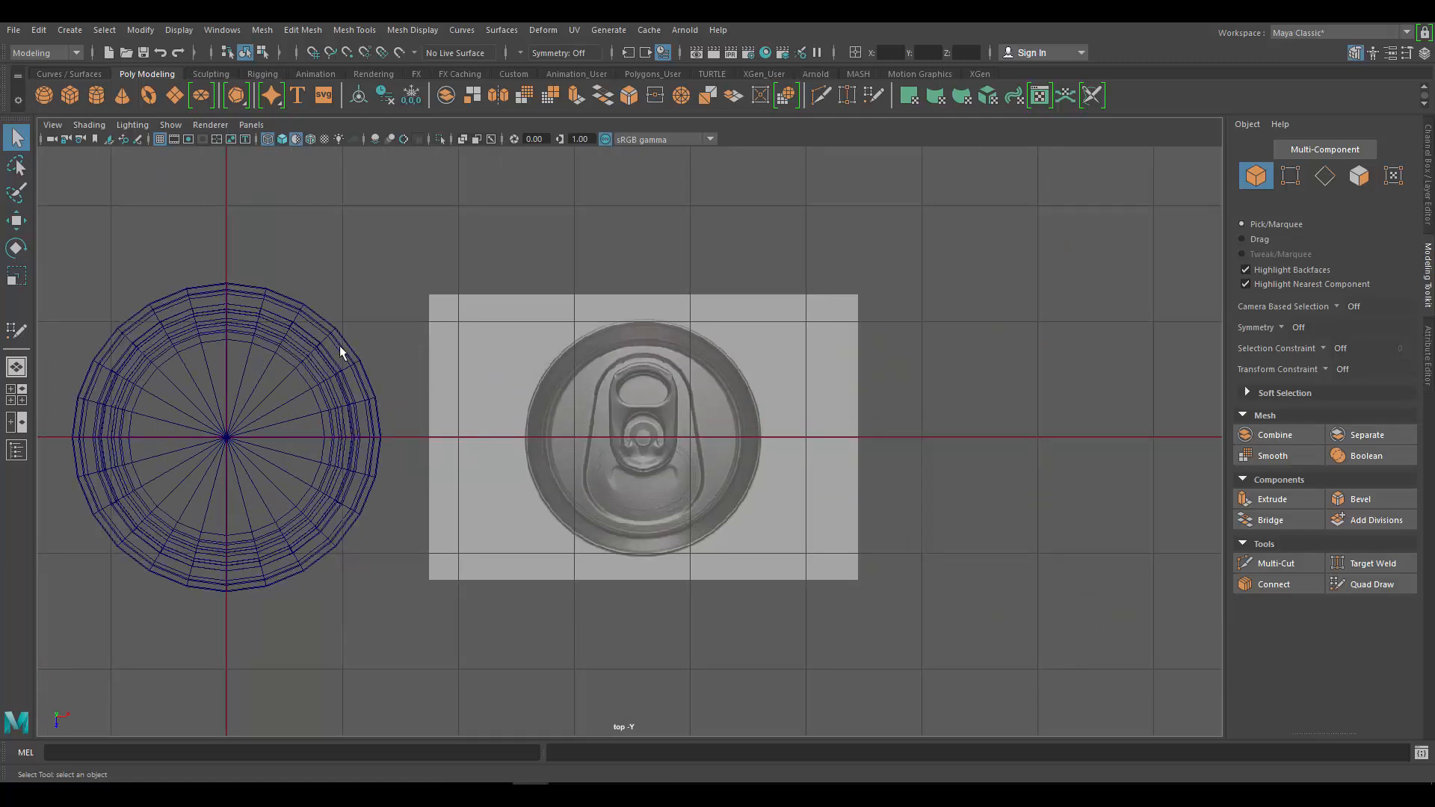
scroll("up", 3)
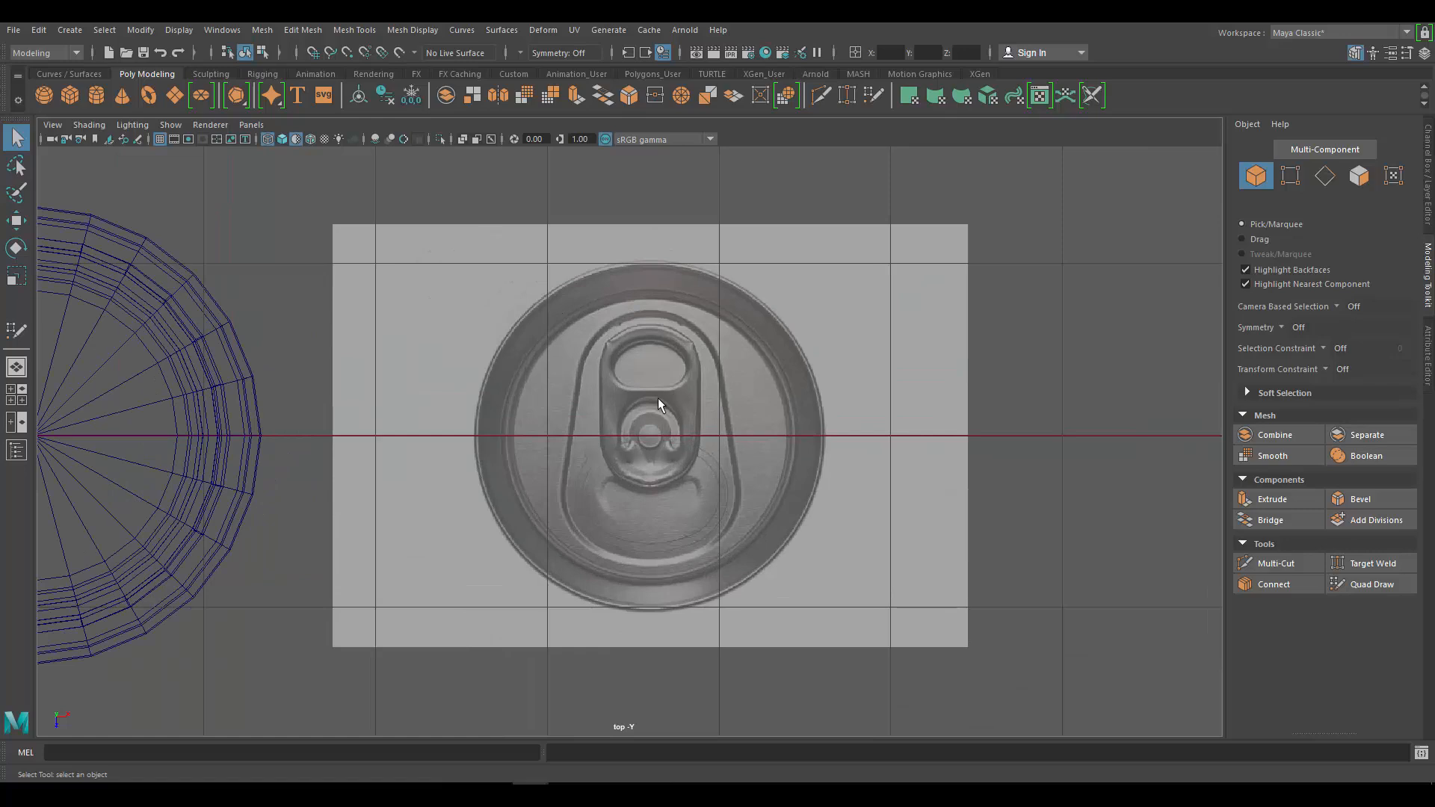
mouse_move(612, 341)
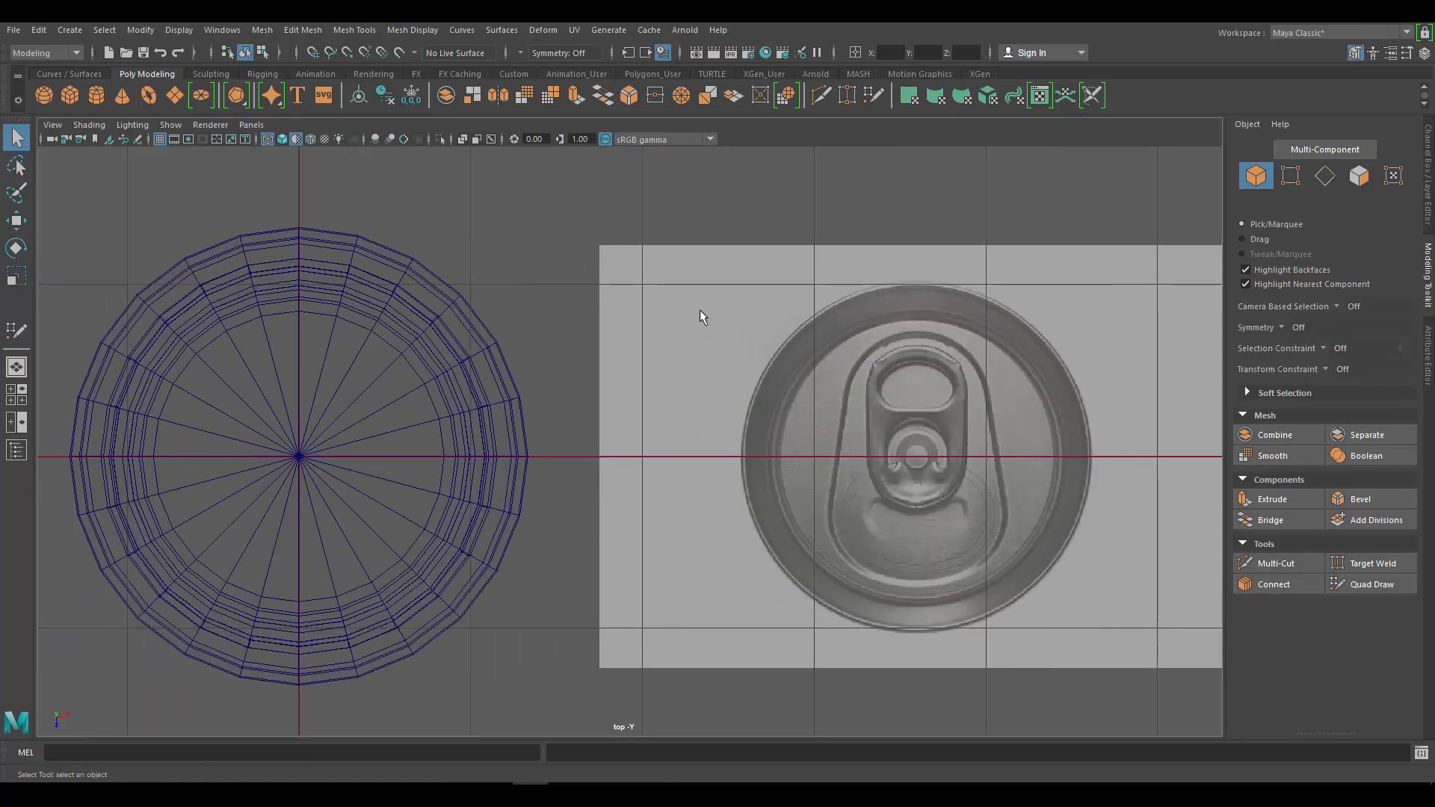
scroll("down", 3)
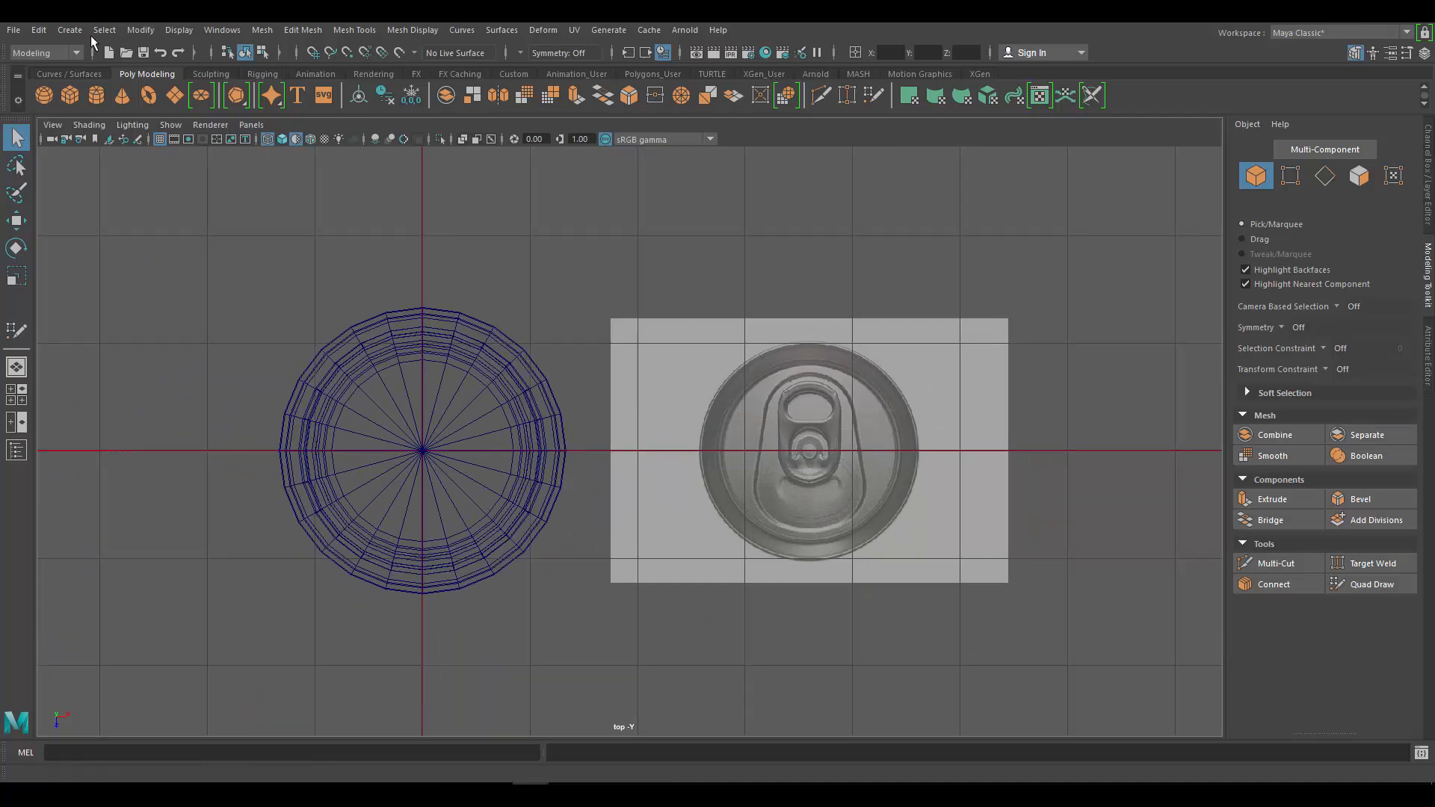
Step: Create a polygon plane and move it over the lid reference beside the pull tab
left_click(69, 29)
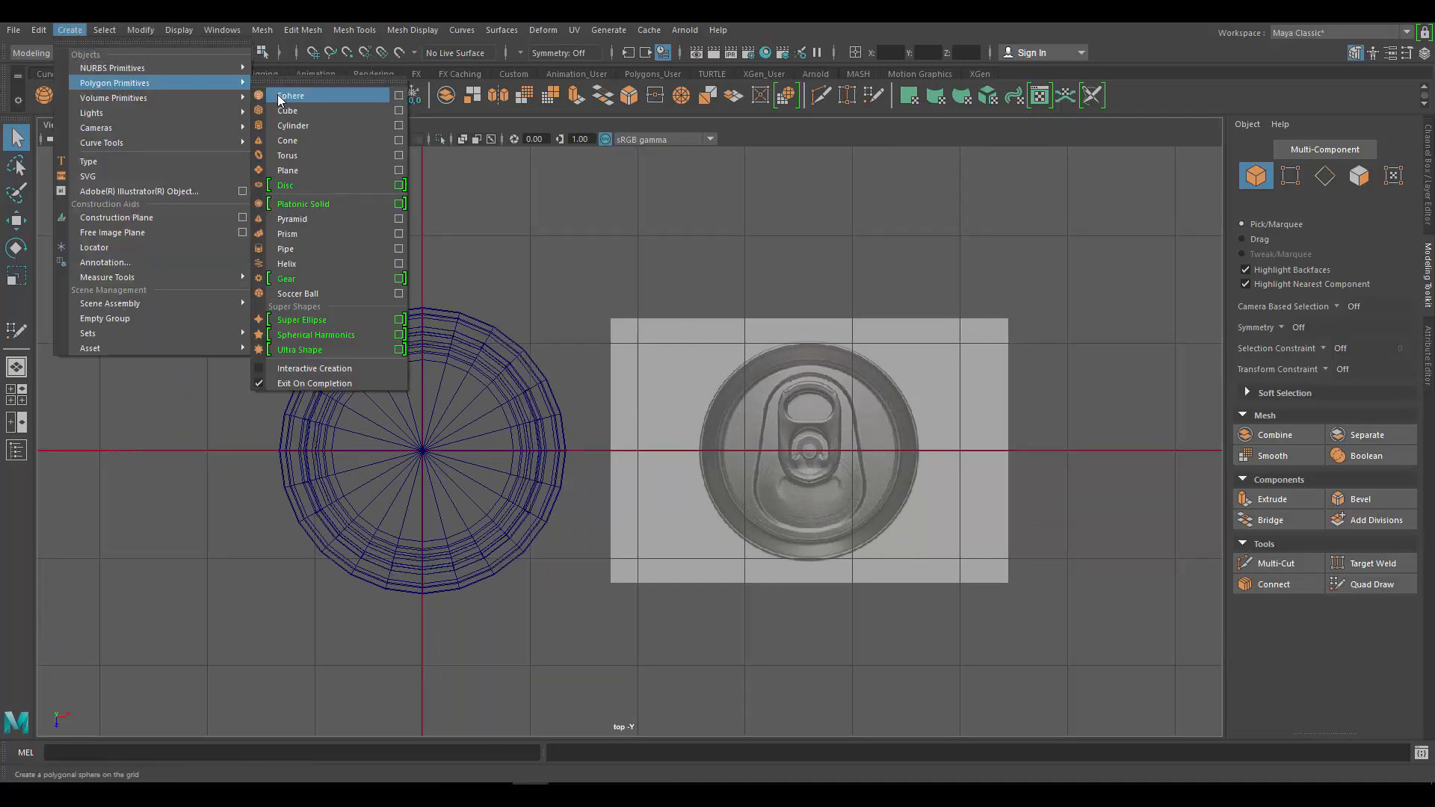
mouse_move(310, 170)
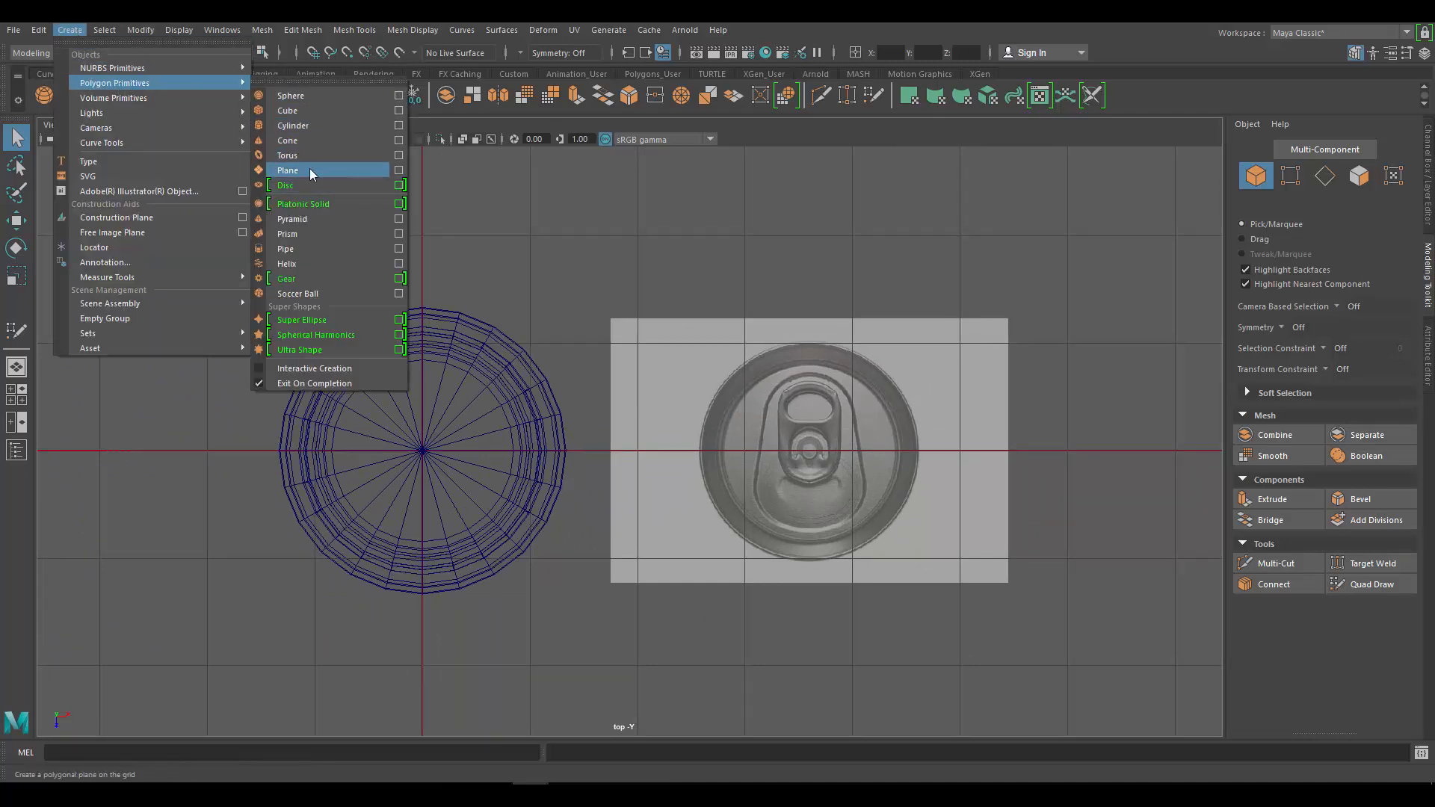
left_click(287, 170)
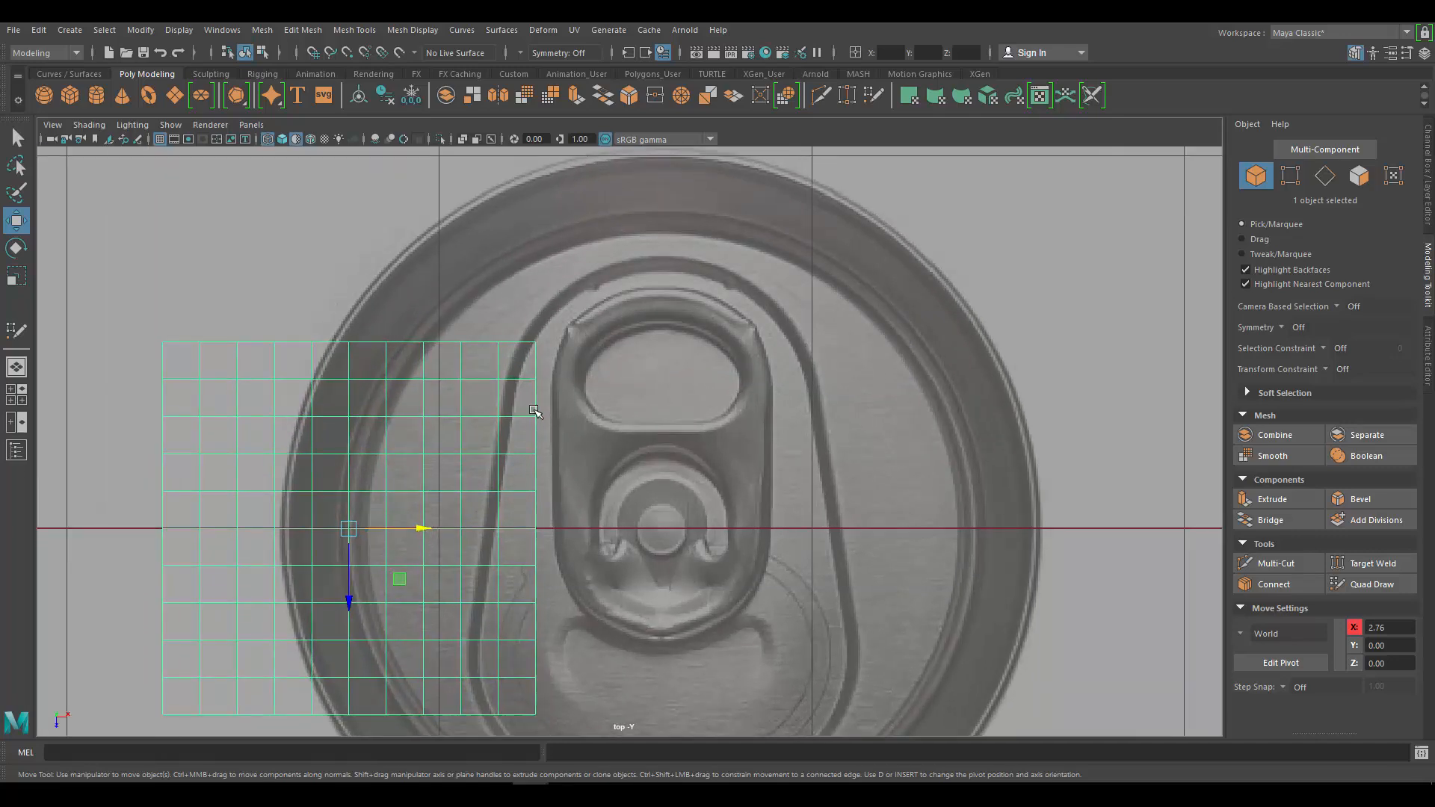
left_click(1371, 584)
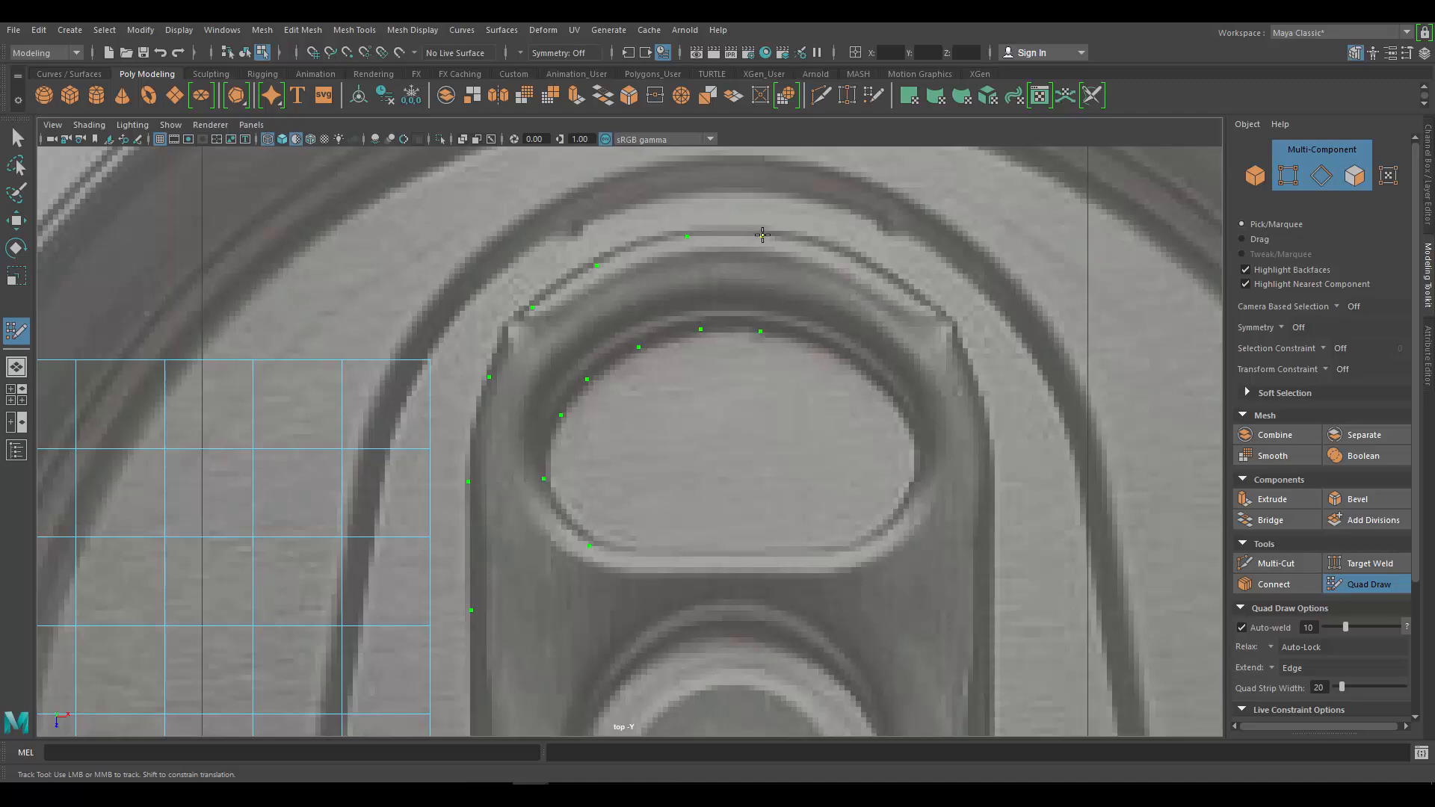
Step: Trace quad points and faces along the tab's outline, opening rim and bottom edge
scroll("down", 3)
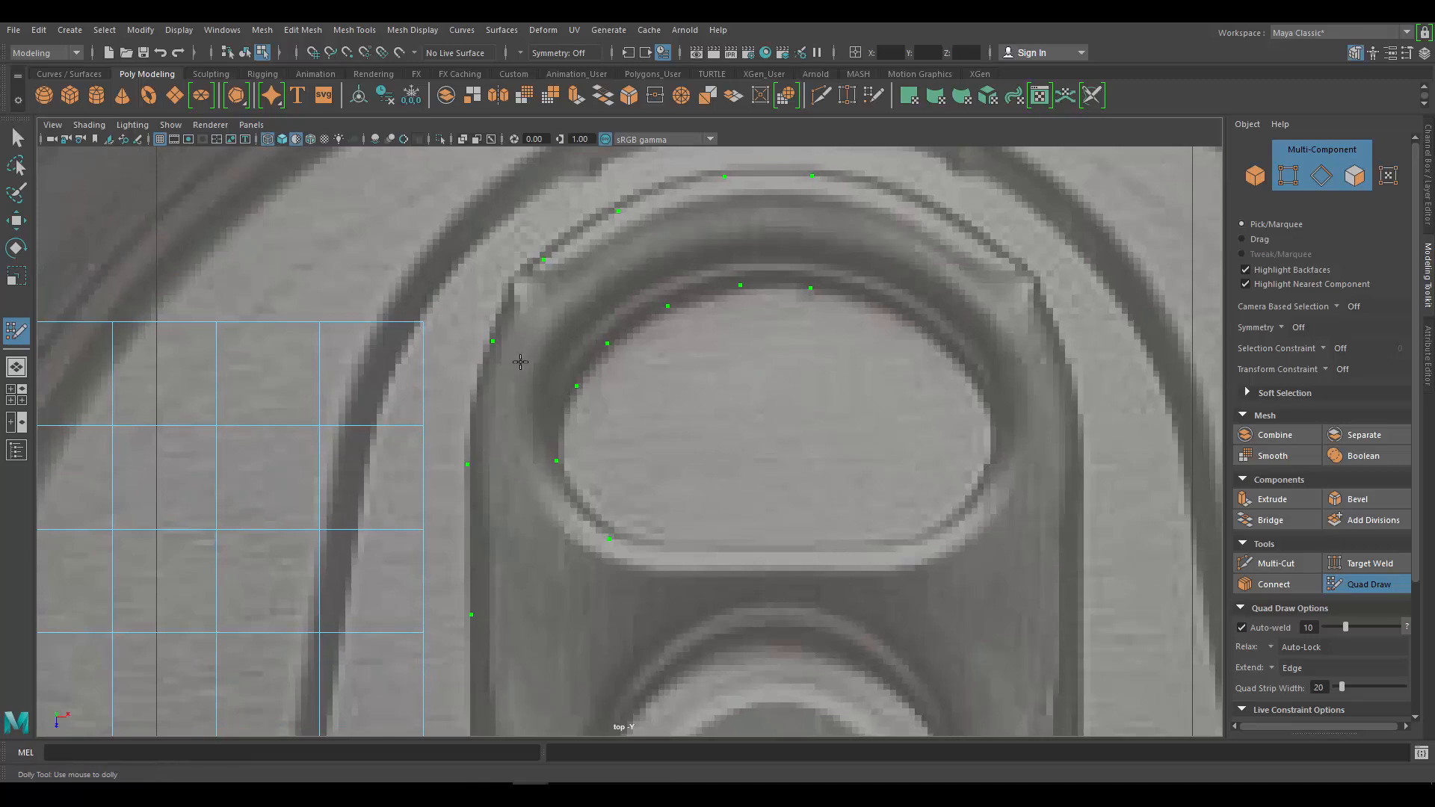
mouse_move(542, 343)
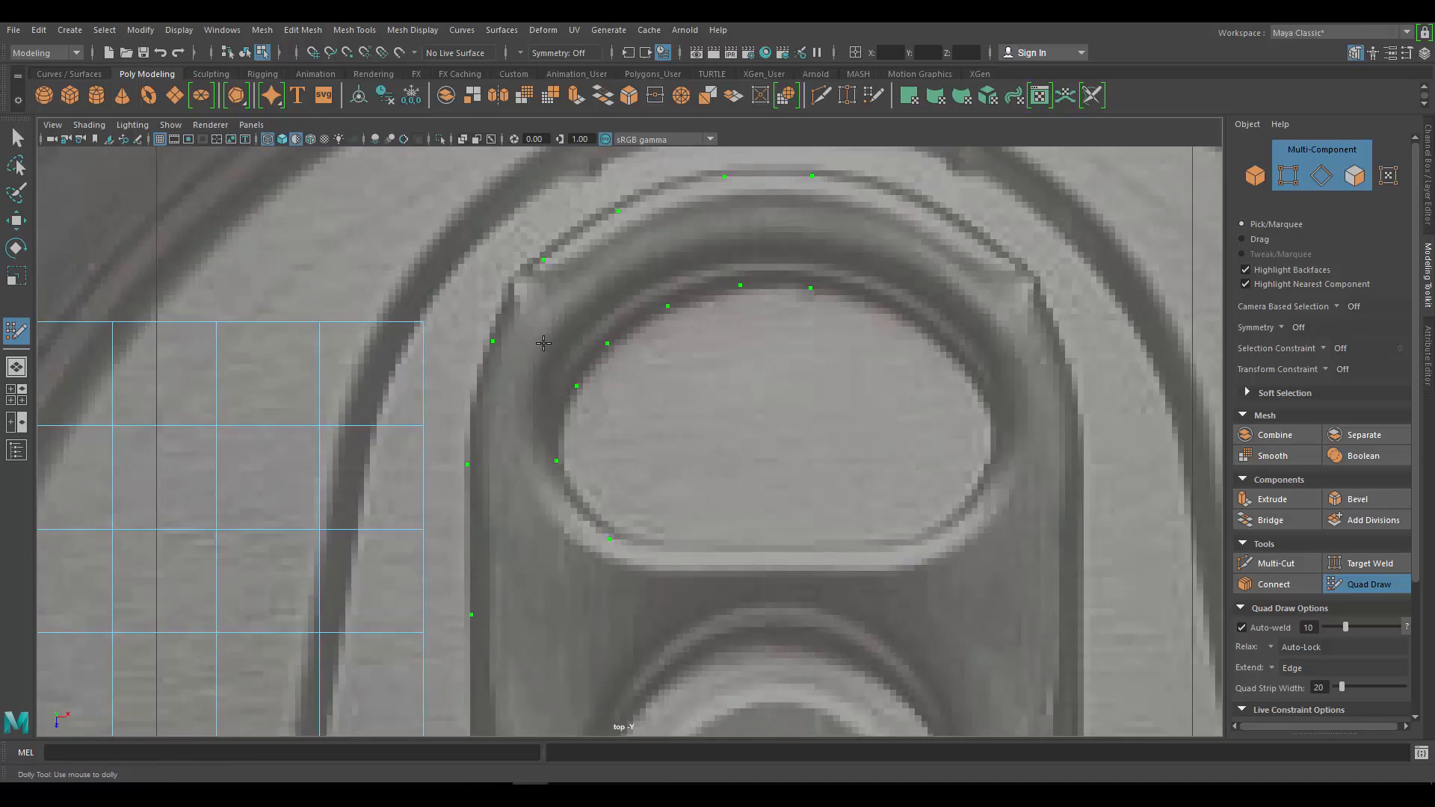
left_click(543, 343)
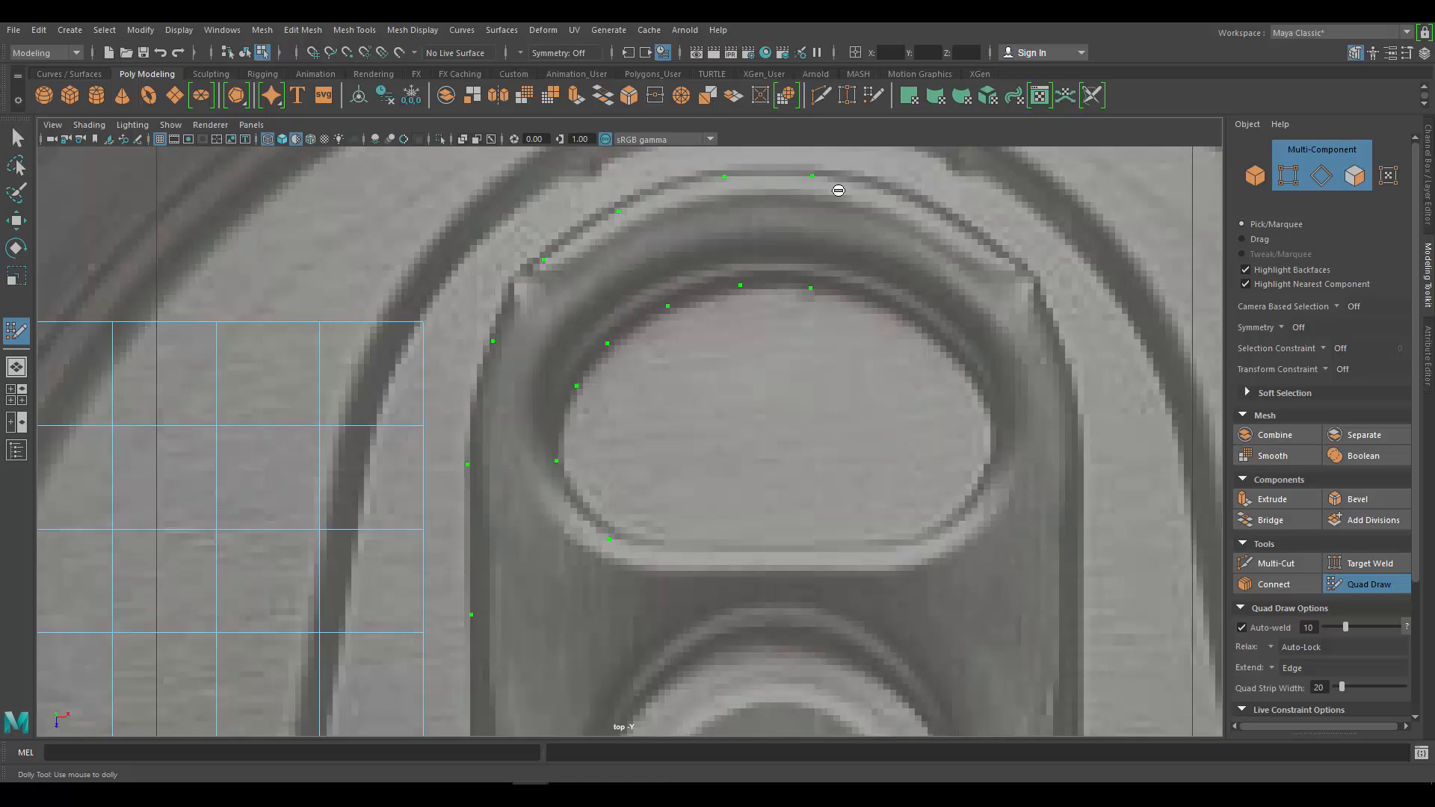
left_click(771, 229)
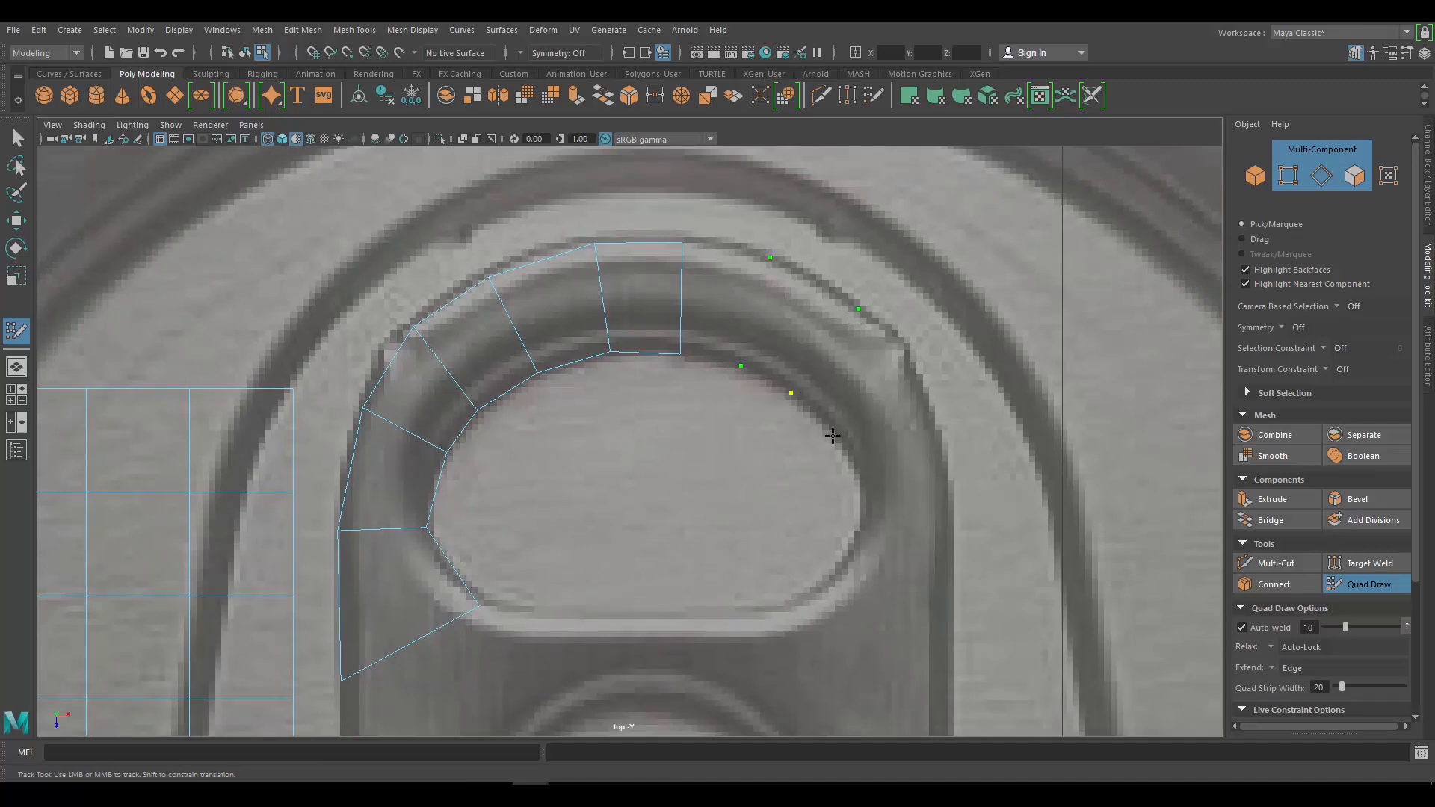
left_click(840, 382)
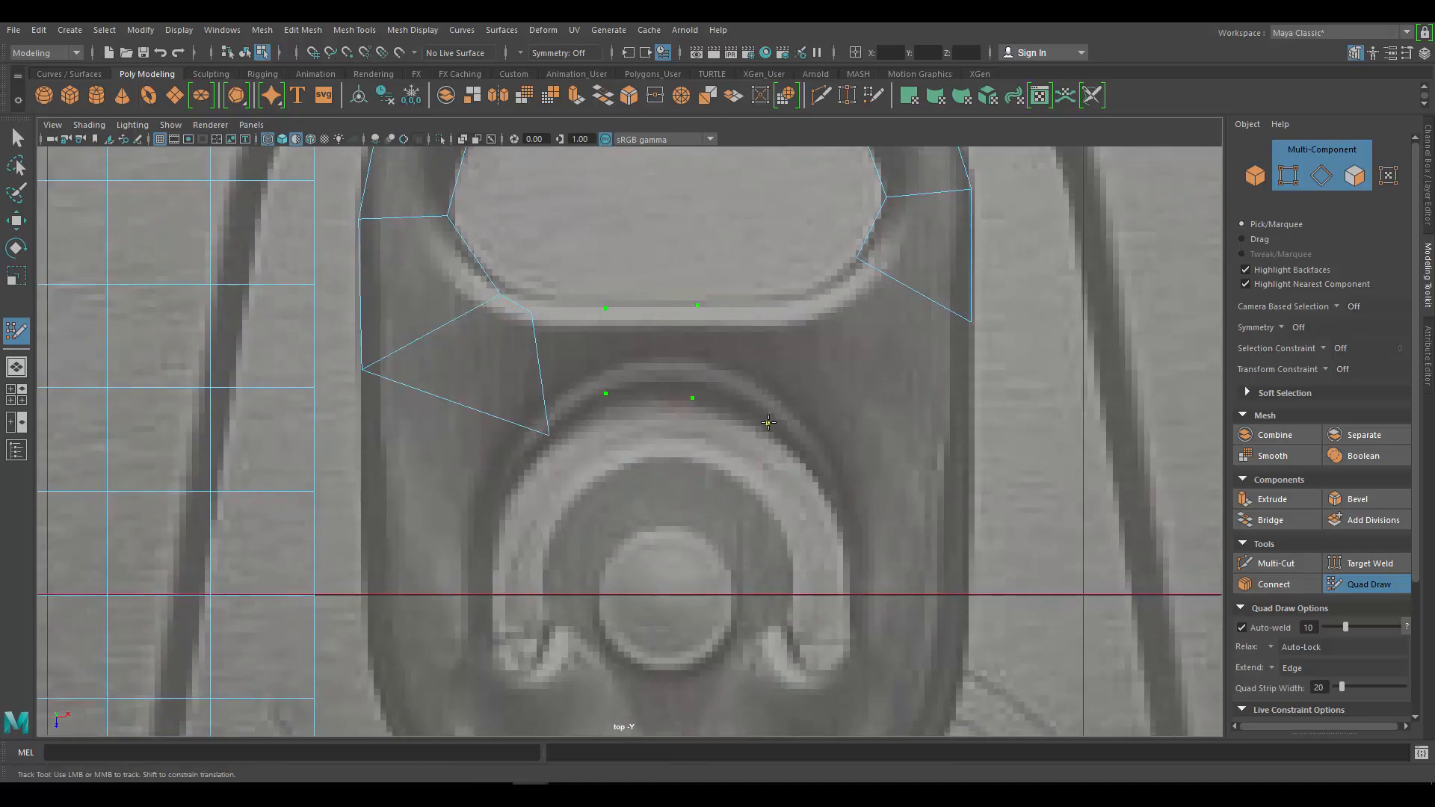
left_click(823, 355)
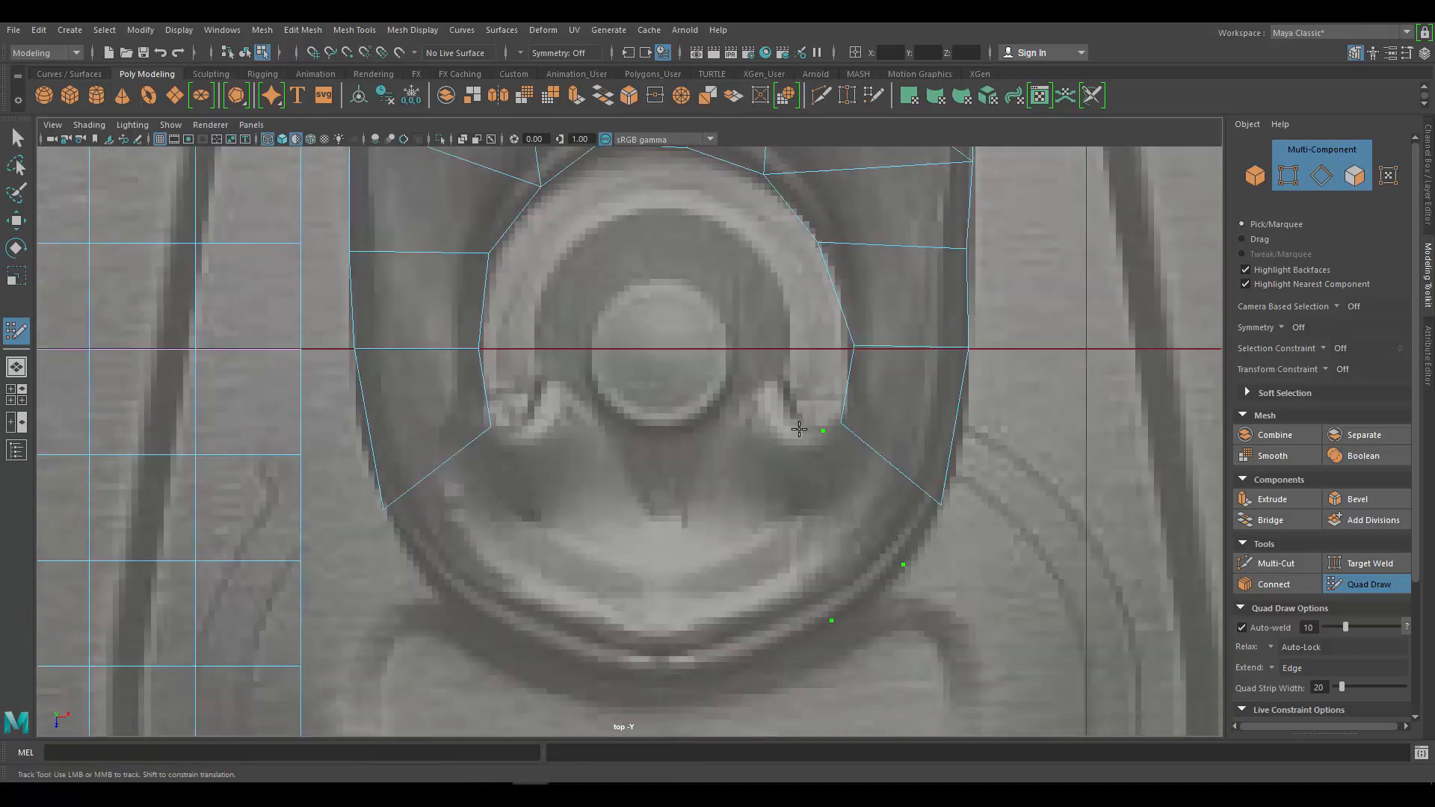
left_click(457, 508)
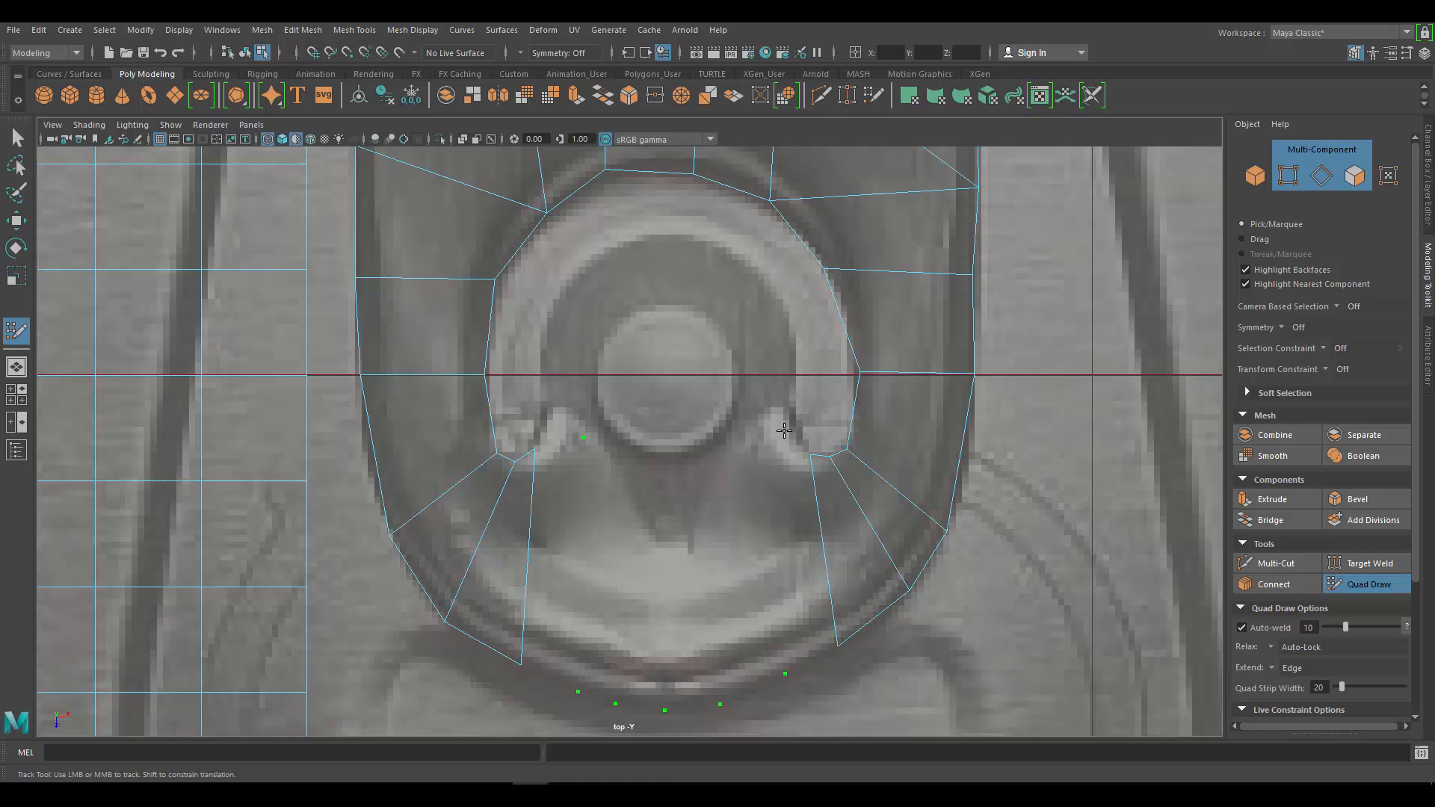
left_click(705, 586)
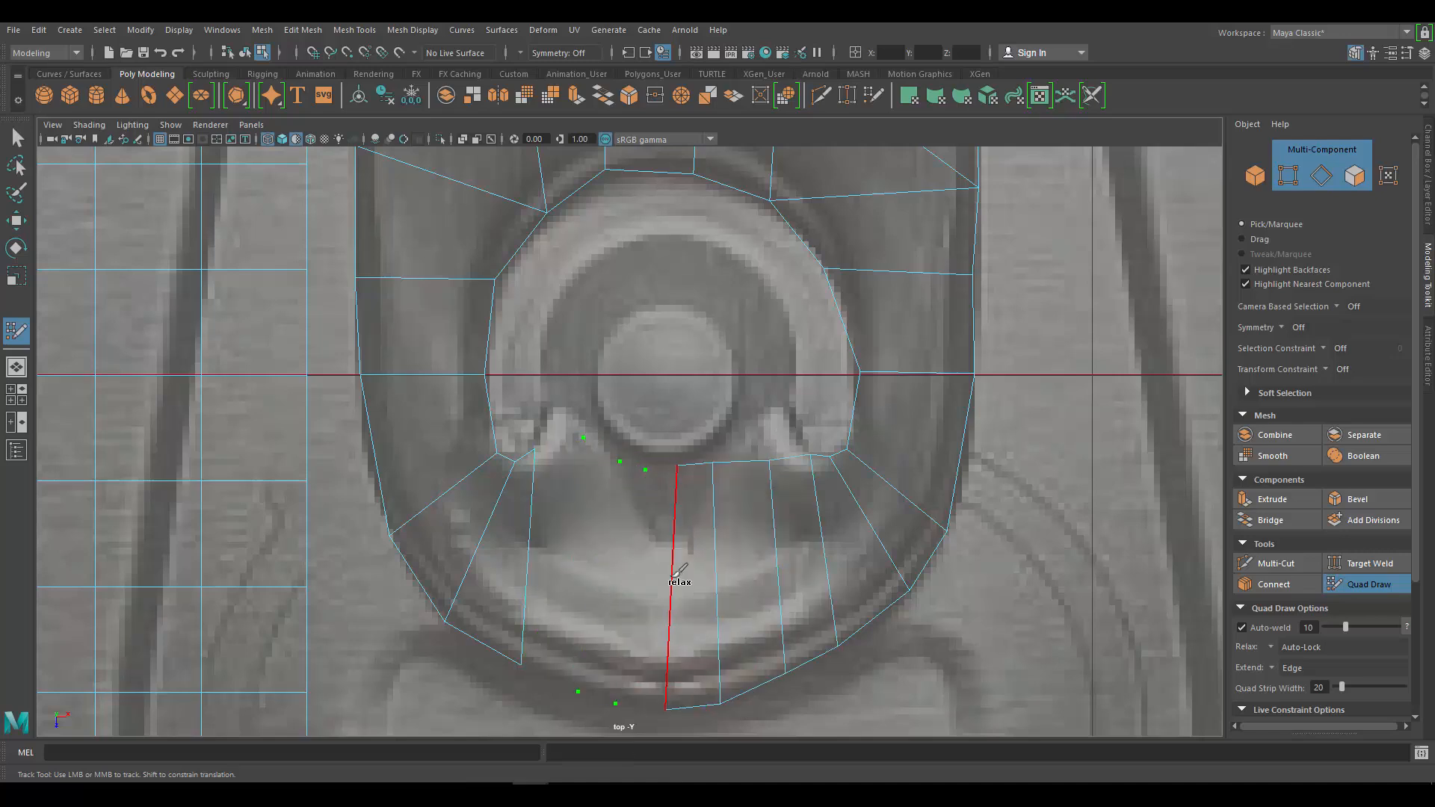
Step: Fill quad faces around the rivet ring's inner edge, notches and interior
scroll("down", 3)
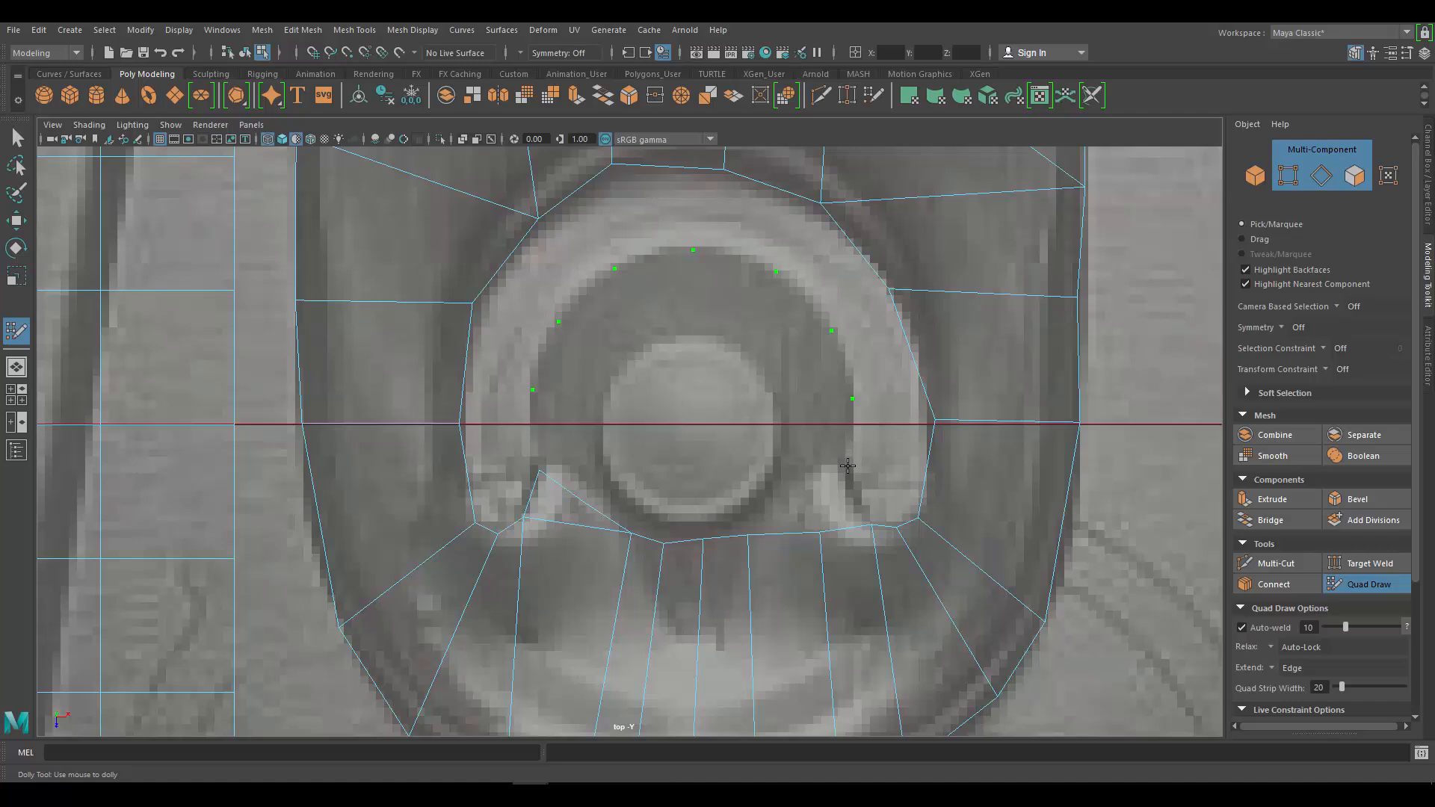
left_click(847, 513)
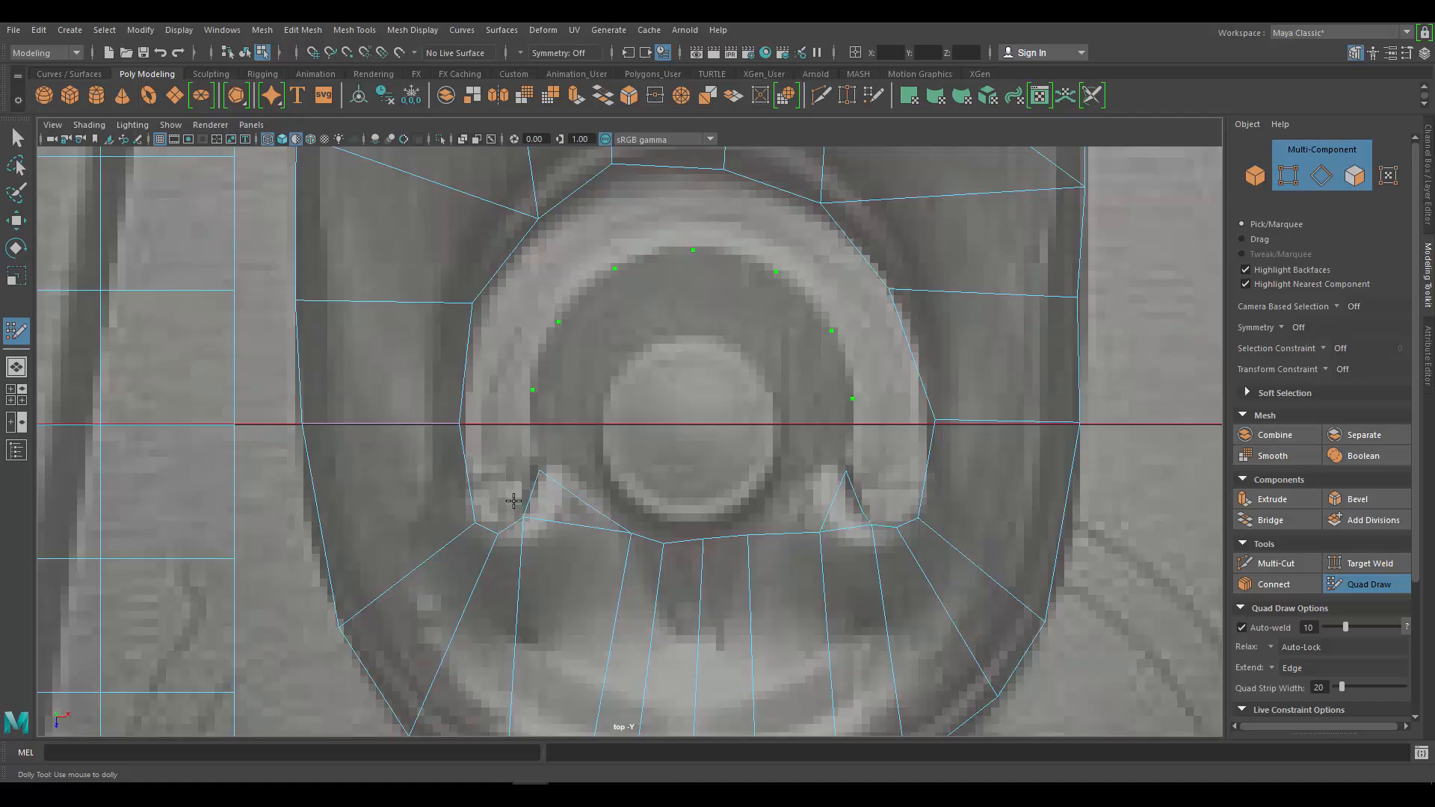
left_click(804, 485)
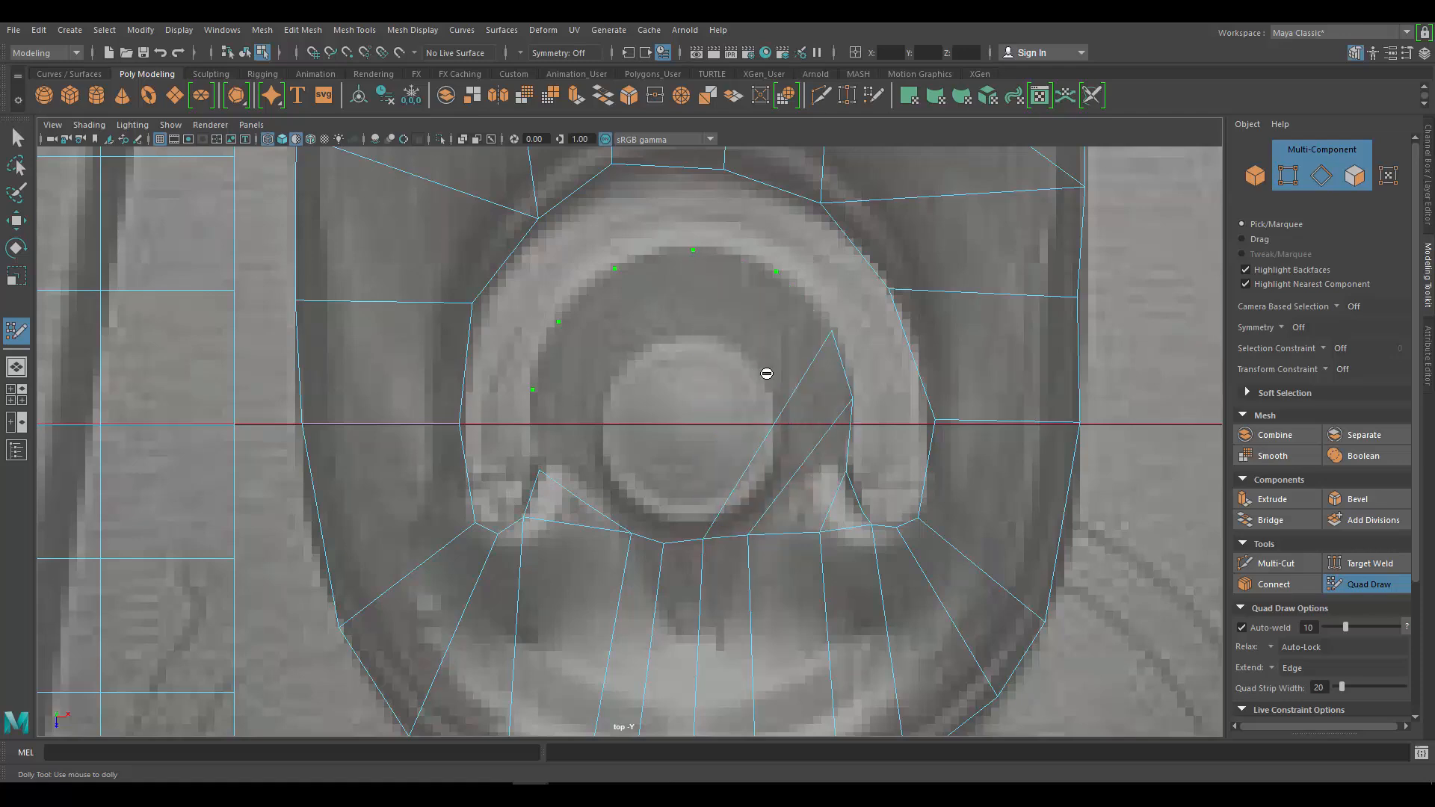
left_click(739, 396)
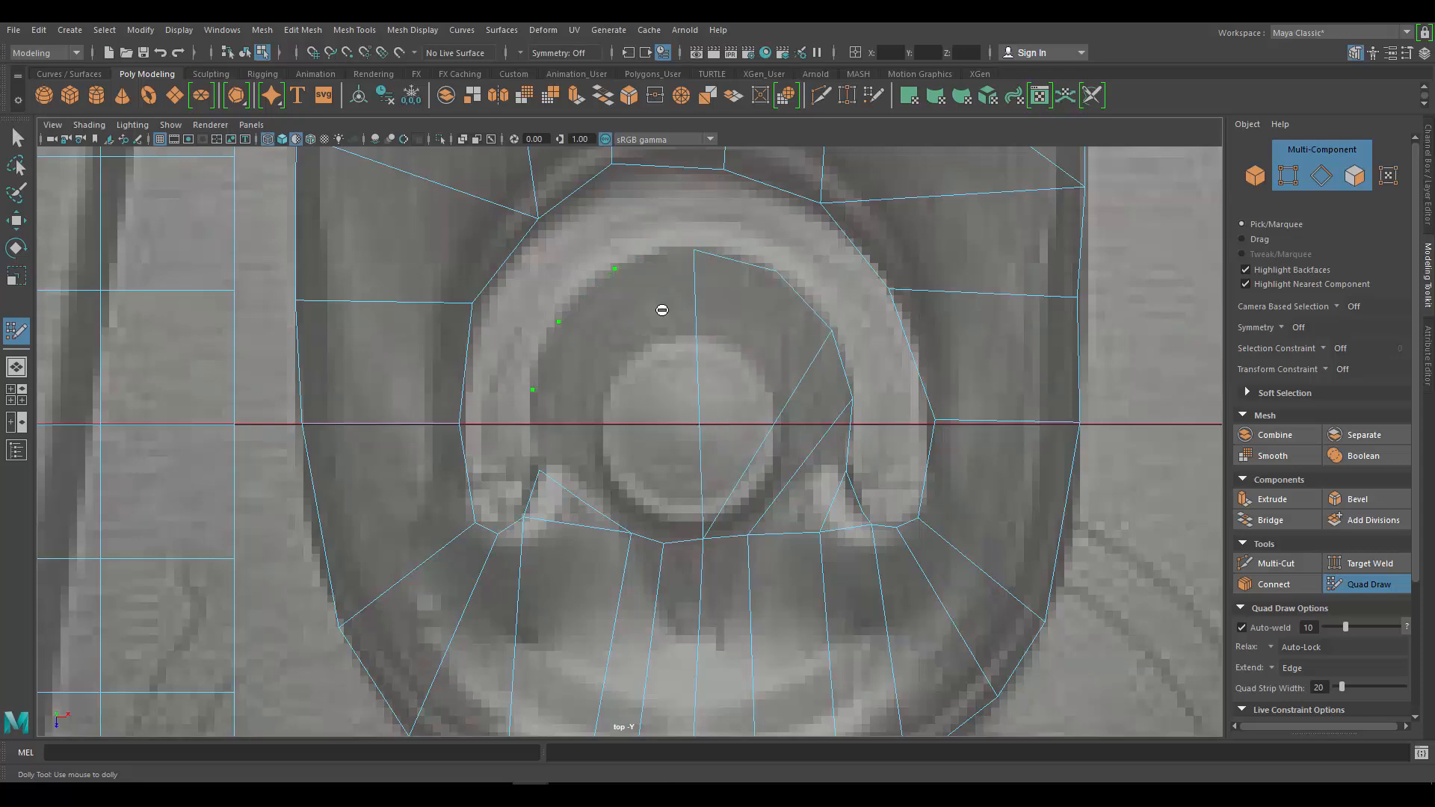
left_click(575, 462)
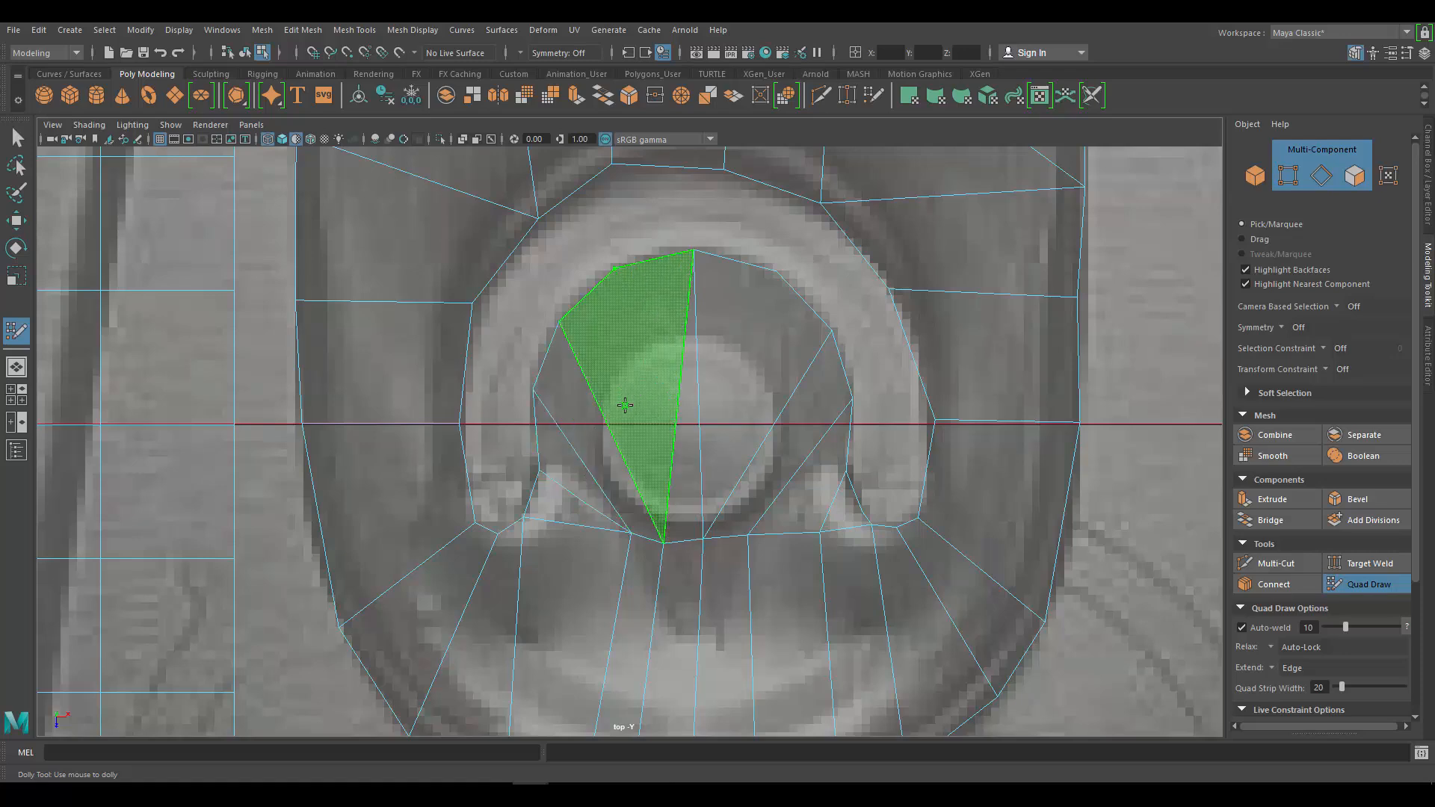
left_click(645, 259)
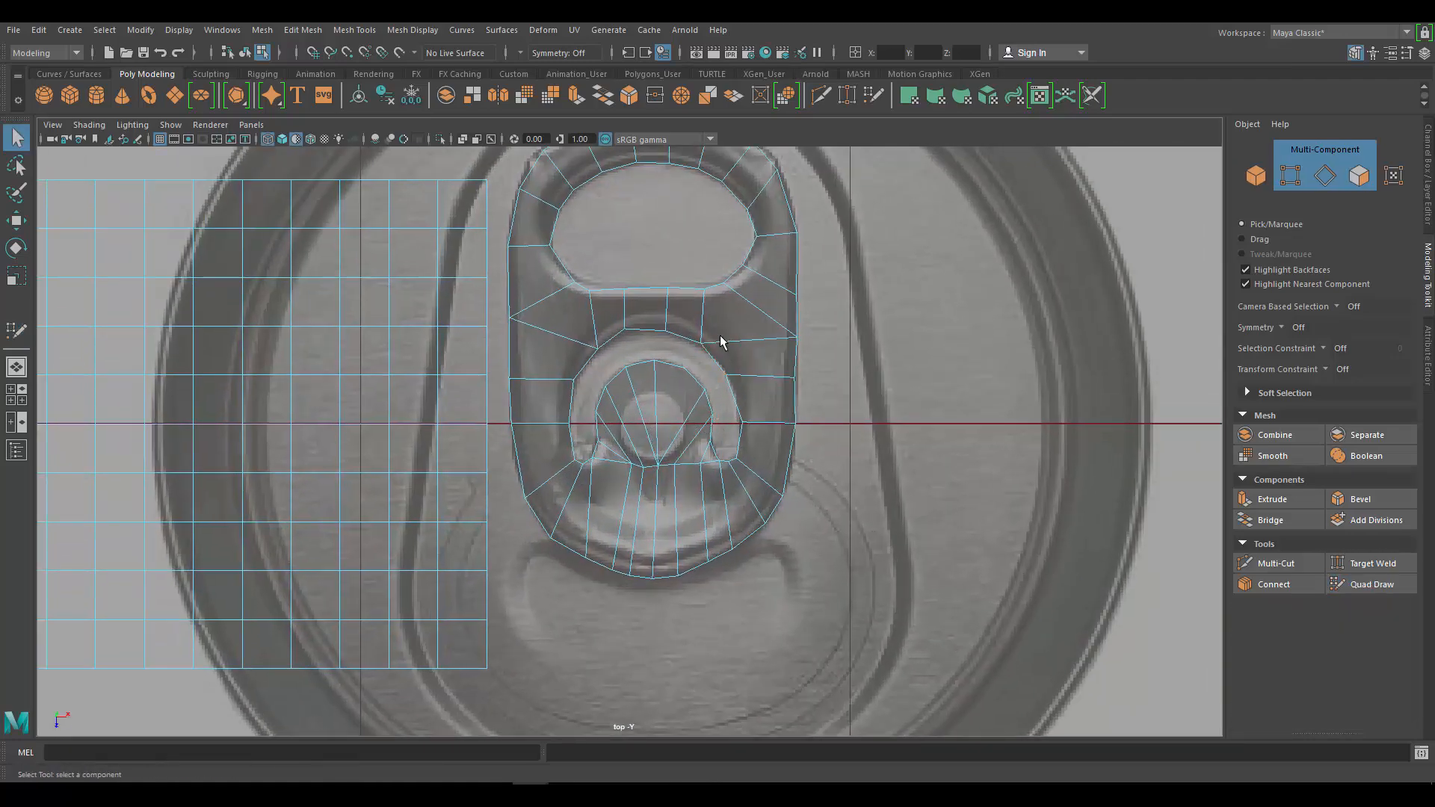
Step: Switch the traced tab mesh to vertex editing from the right-click marking menu
right_click(746, 318)
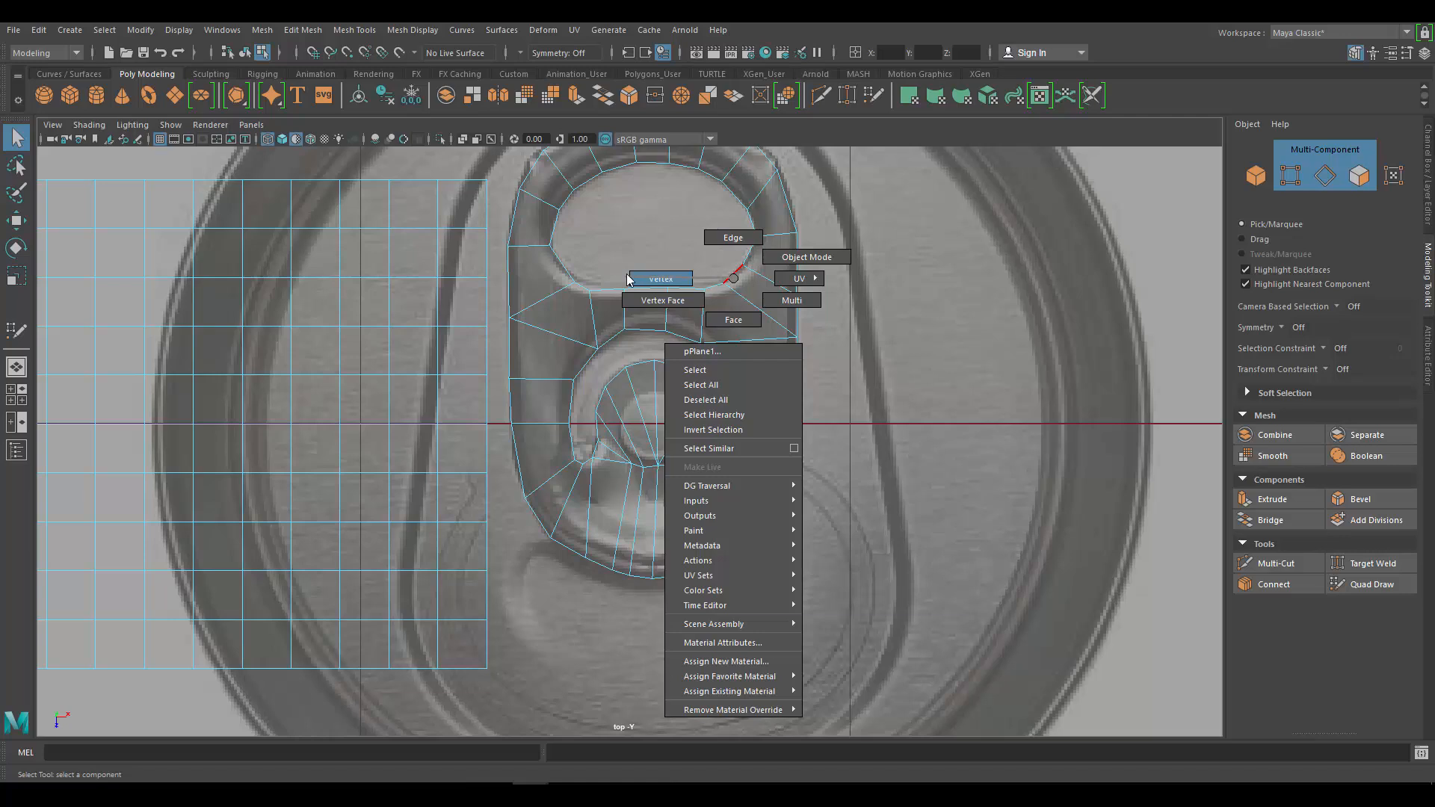
left_click(661, 278)
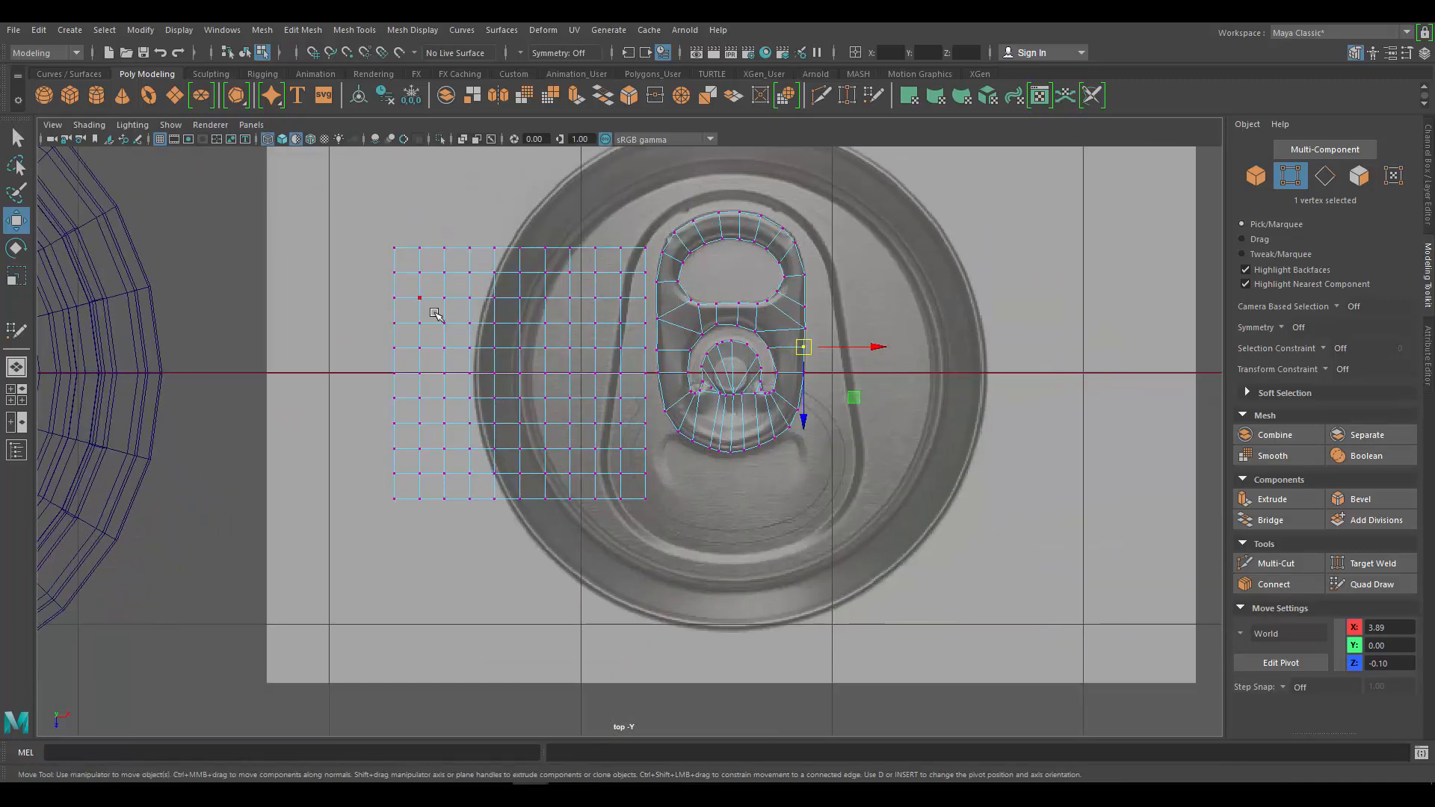
mouse_move(611, 358)
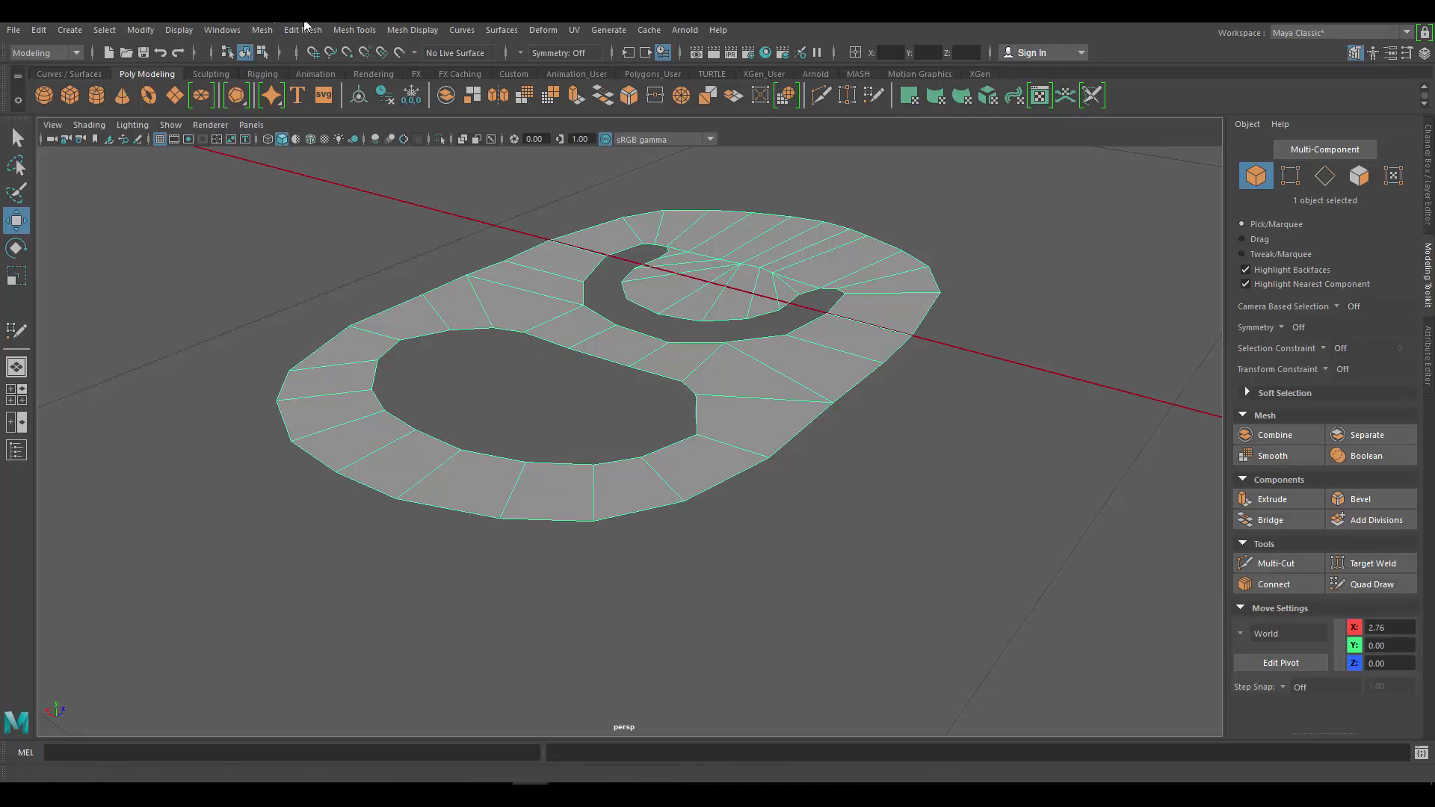
Step: Extrude the flat pull-tab mesh with Edit Mesh > Extrude to give it thickness
left_click(302, 29)
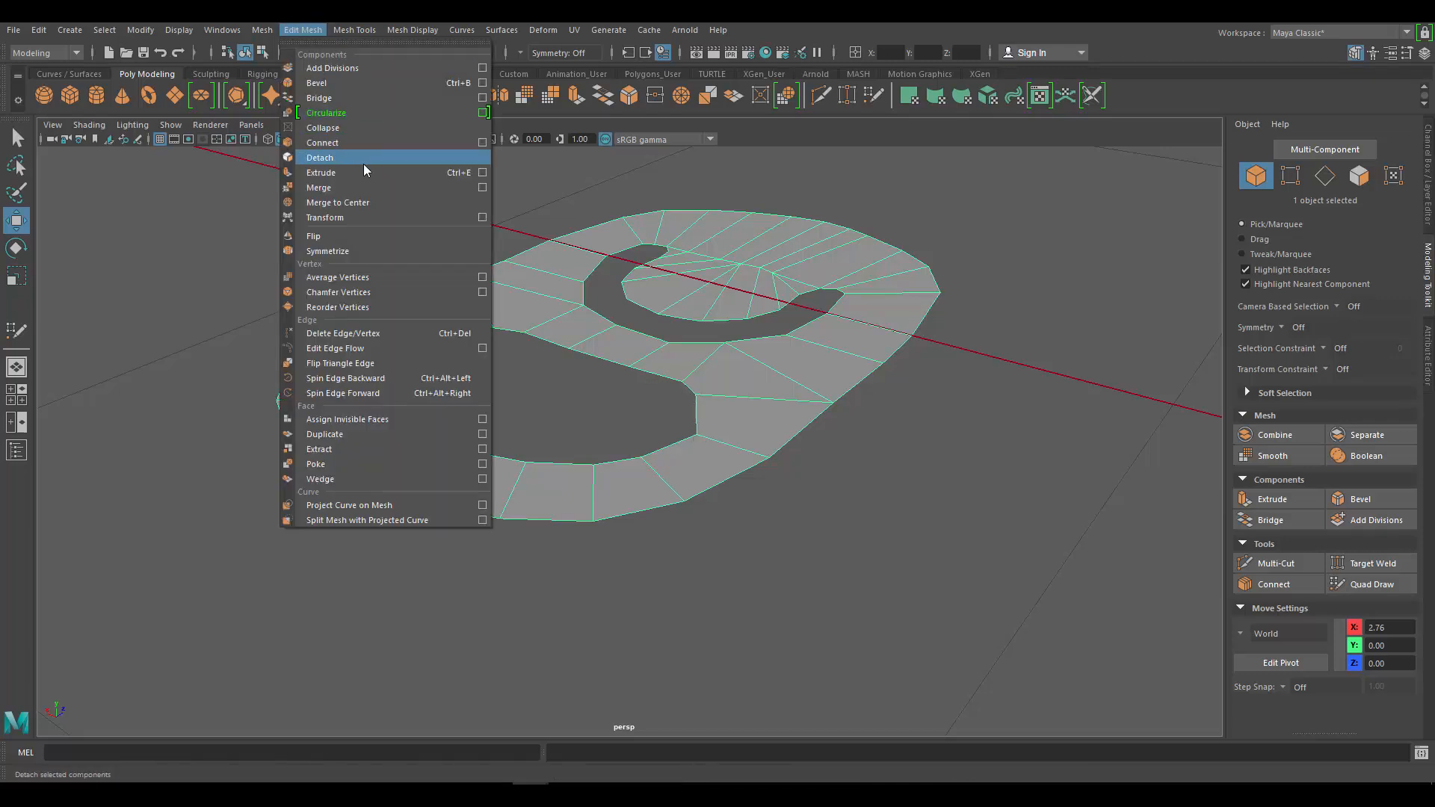
left_click(321, 172)
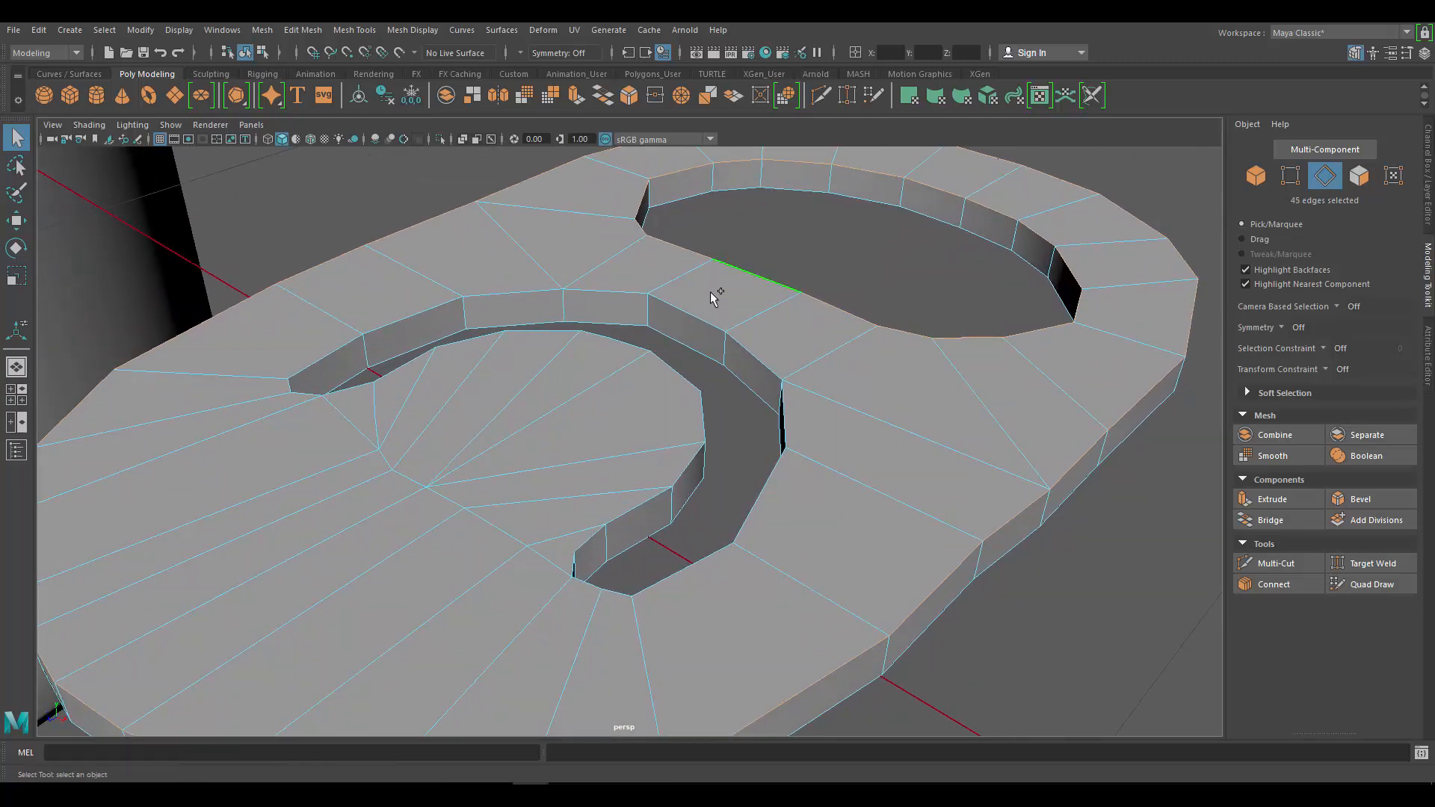
Step: Select the border edge loops around the tab's outline, finger hole and rivet slot
left_click(376, 384)
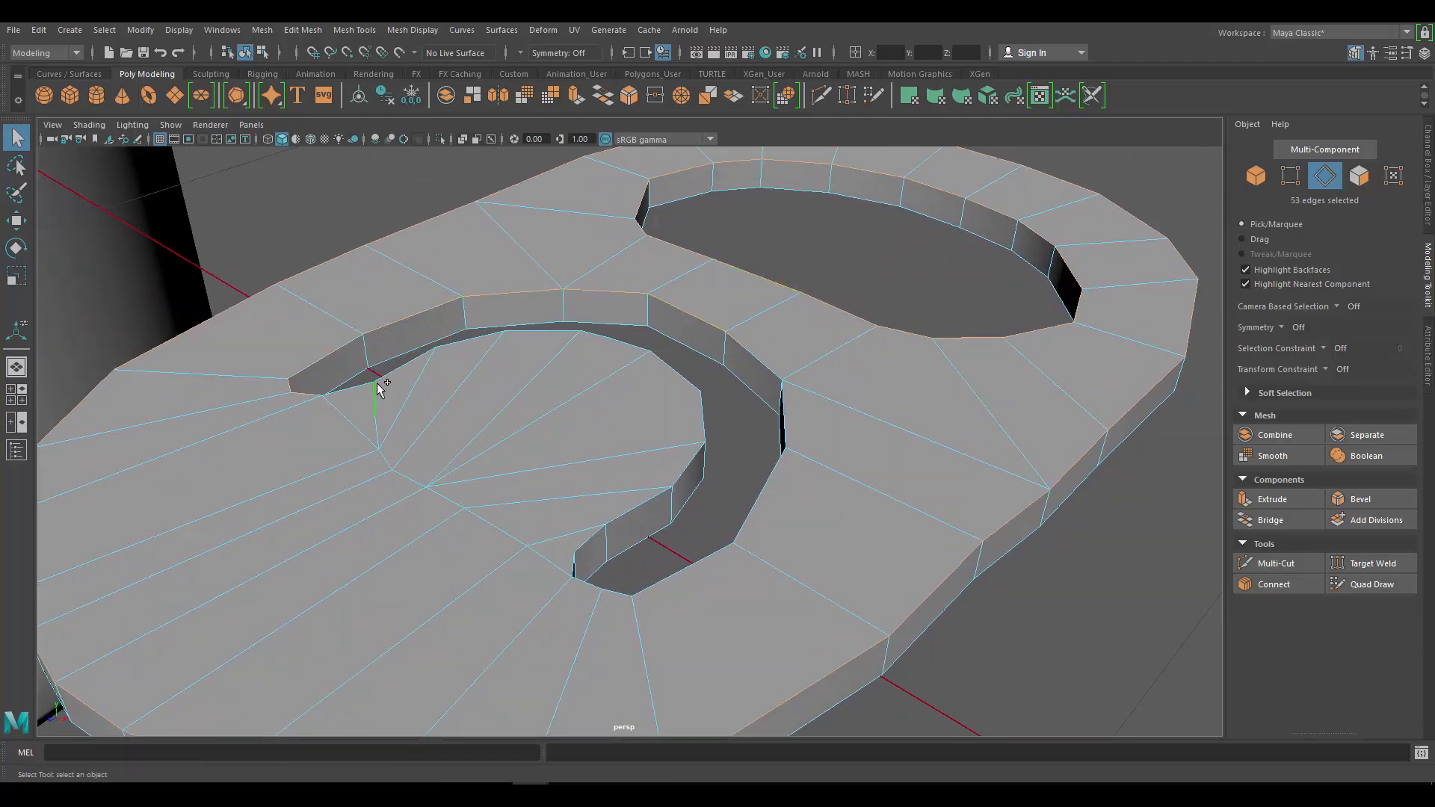
left_click(527, 330)
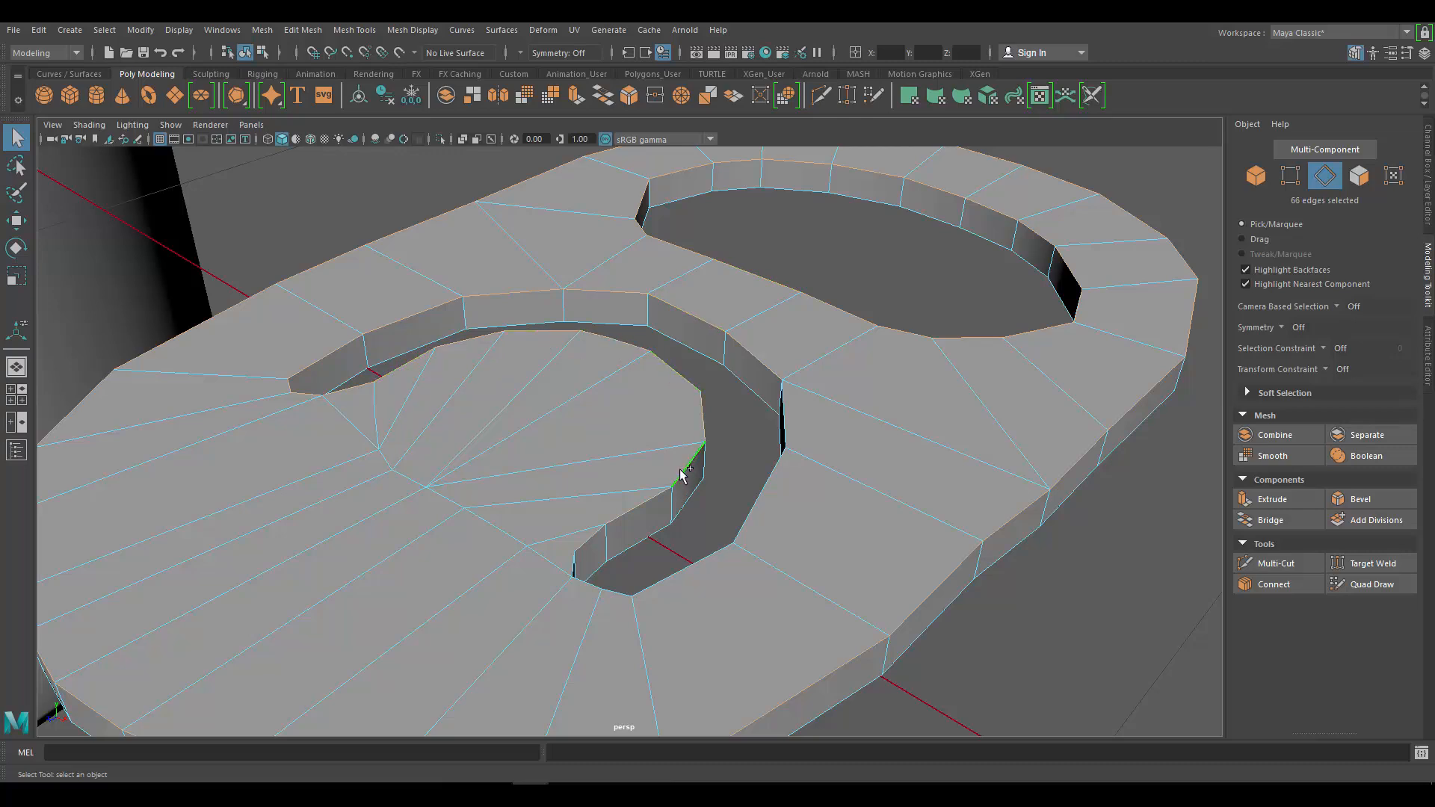
left_click(567, 563)
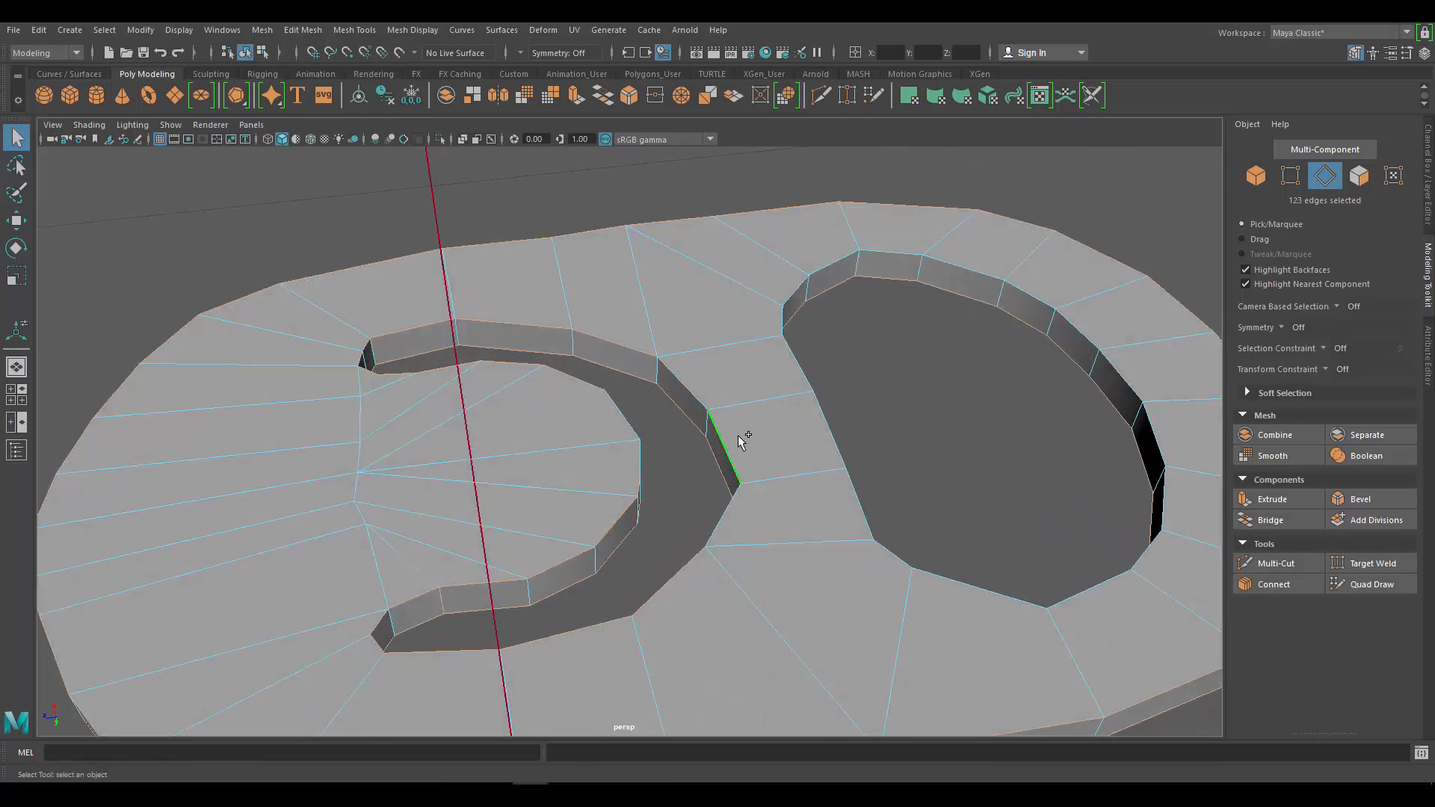
left_click(837, 421)
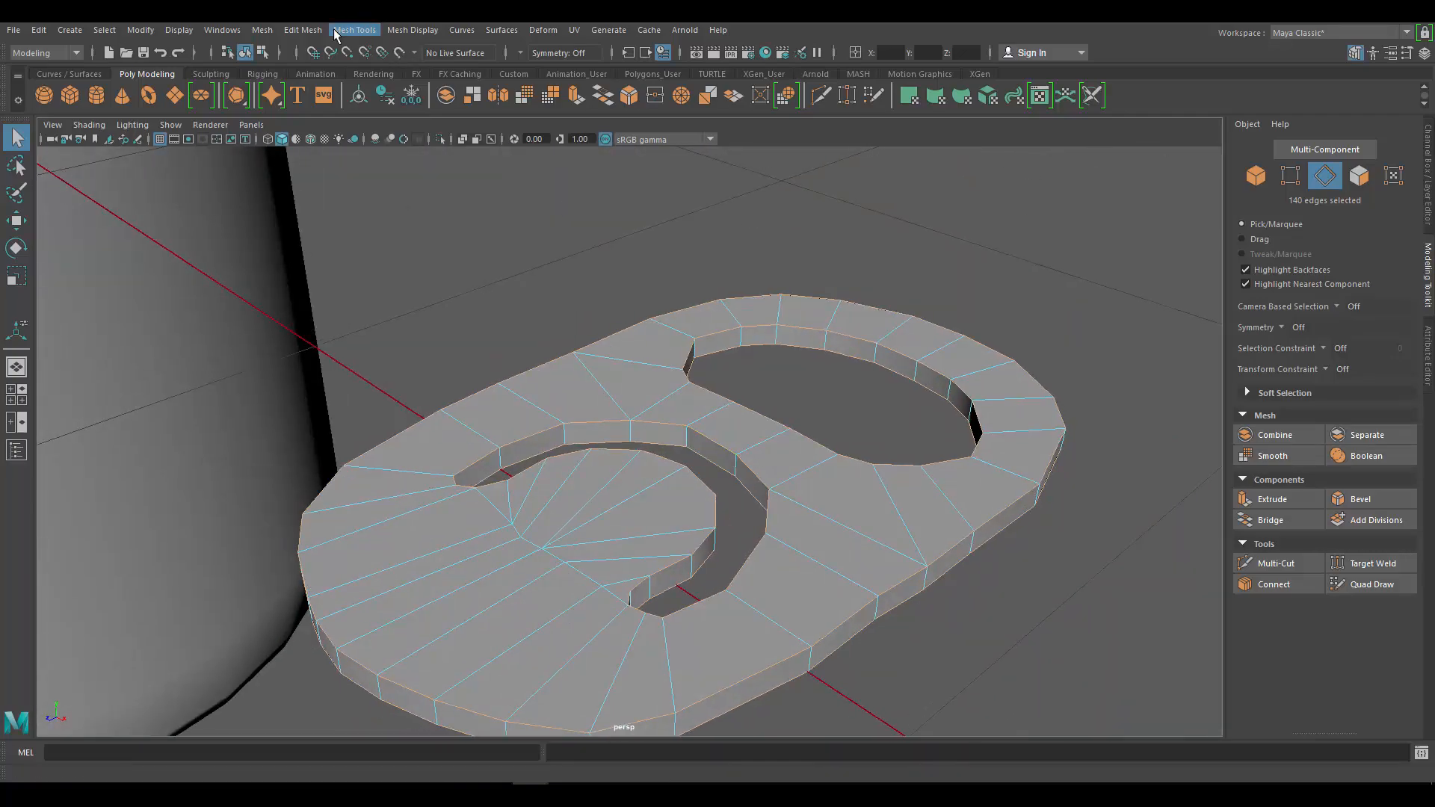
Step: Bevel the selected rim edges, entering 12 as the polyBevel1 Fraction value
left_click(302, 29)
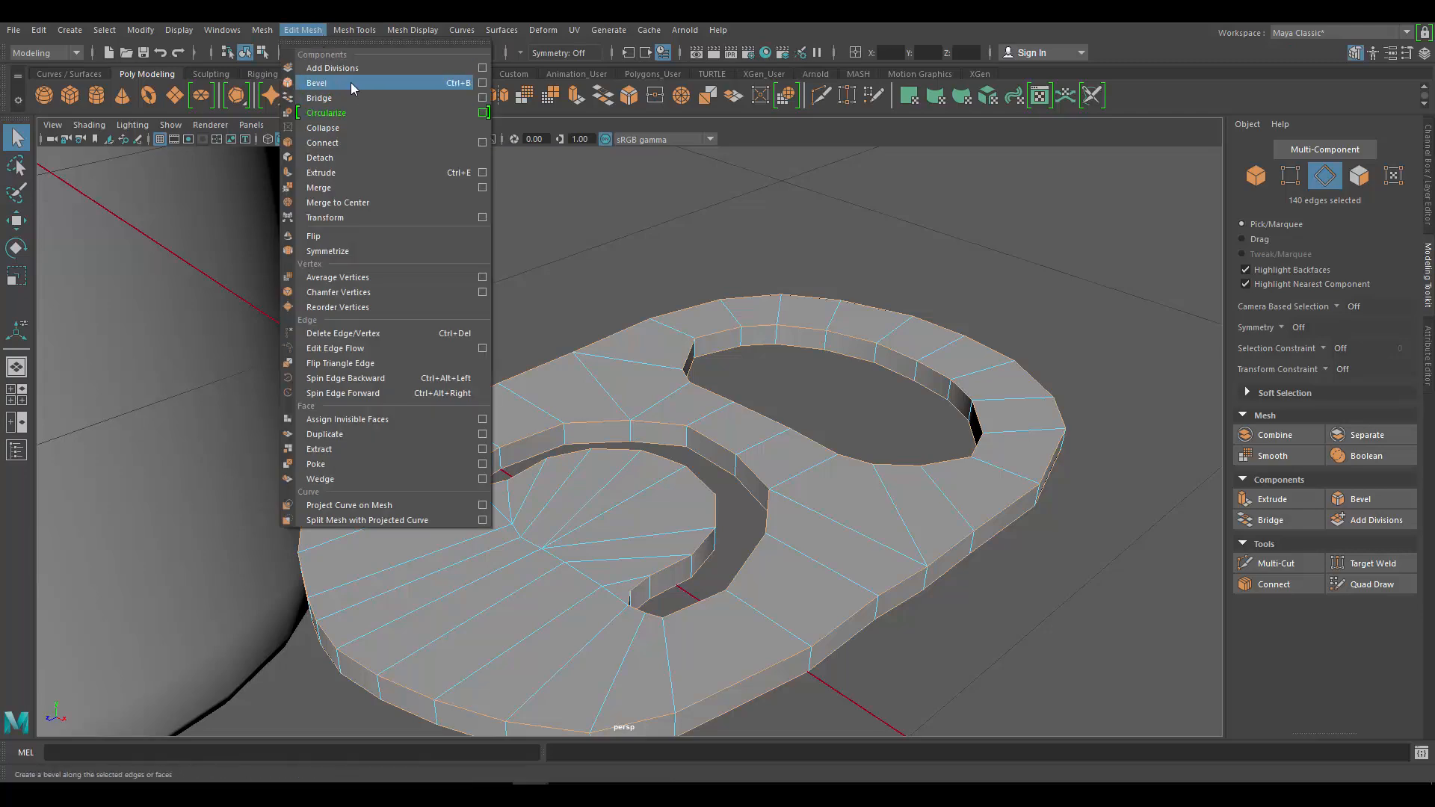
left_click(317, 82)
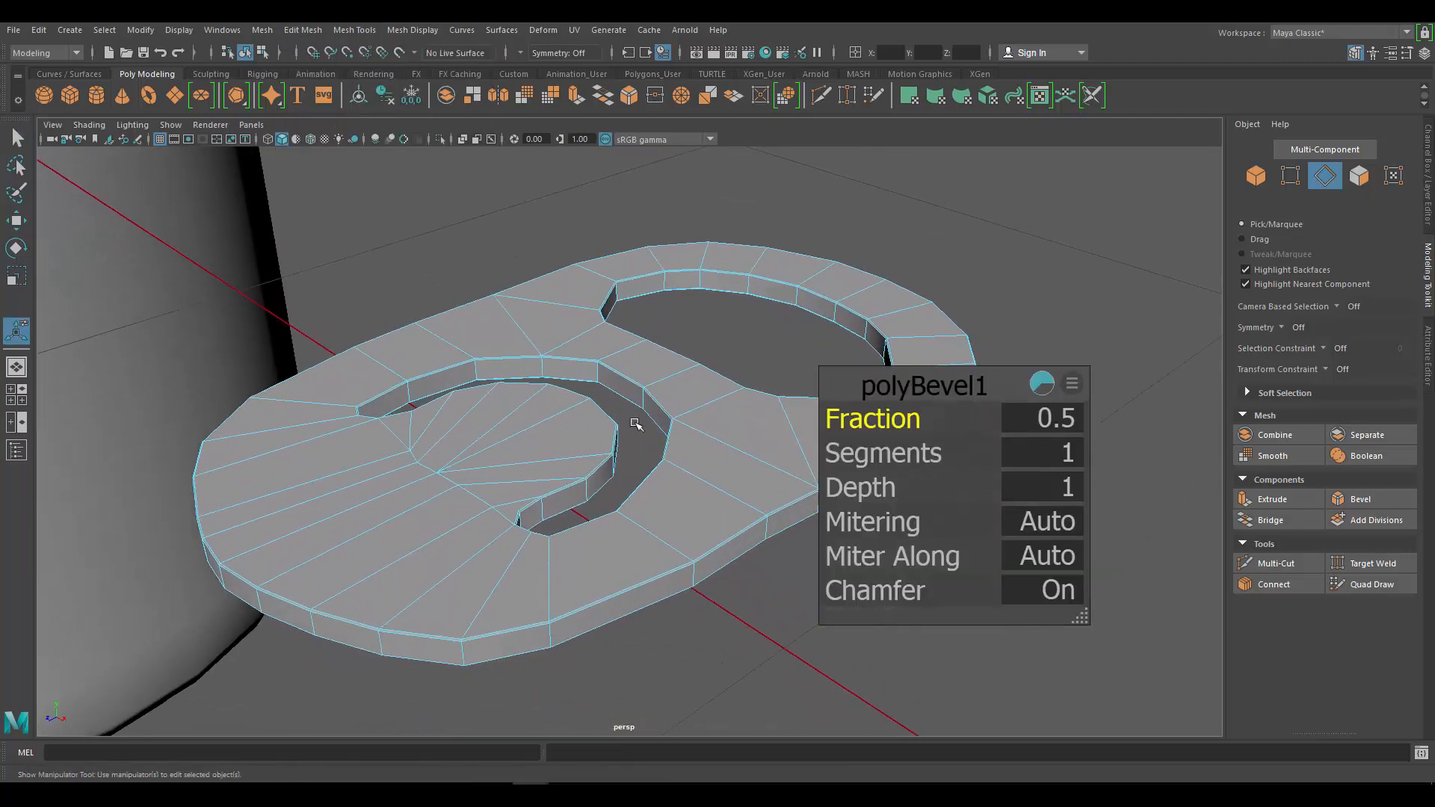
triple_click(1041, 418)
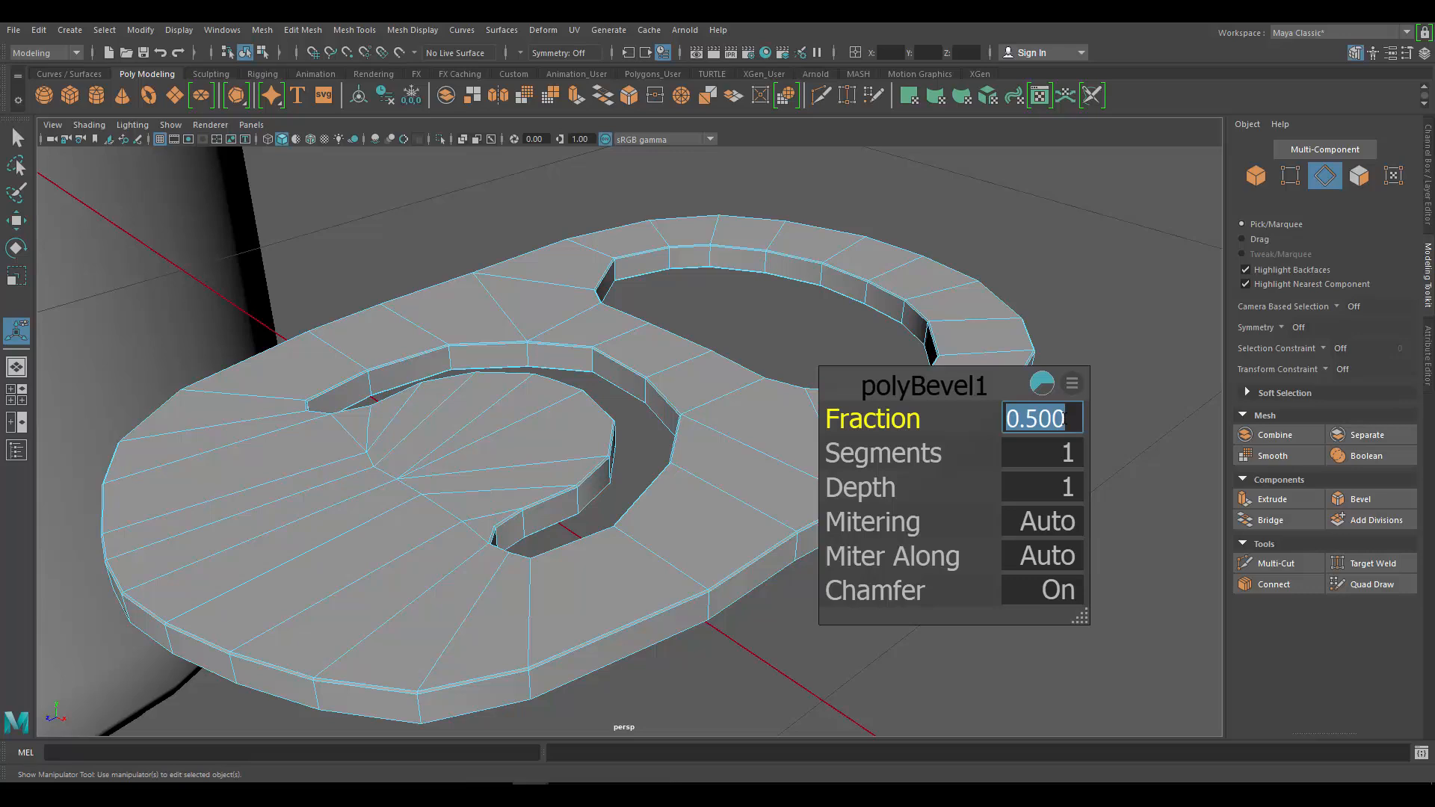
type("1")
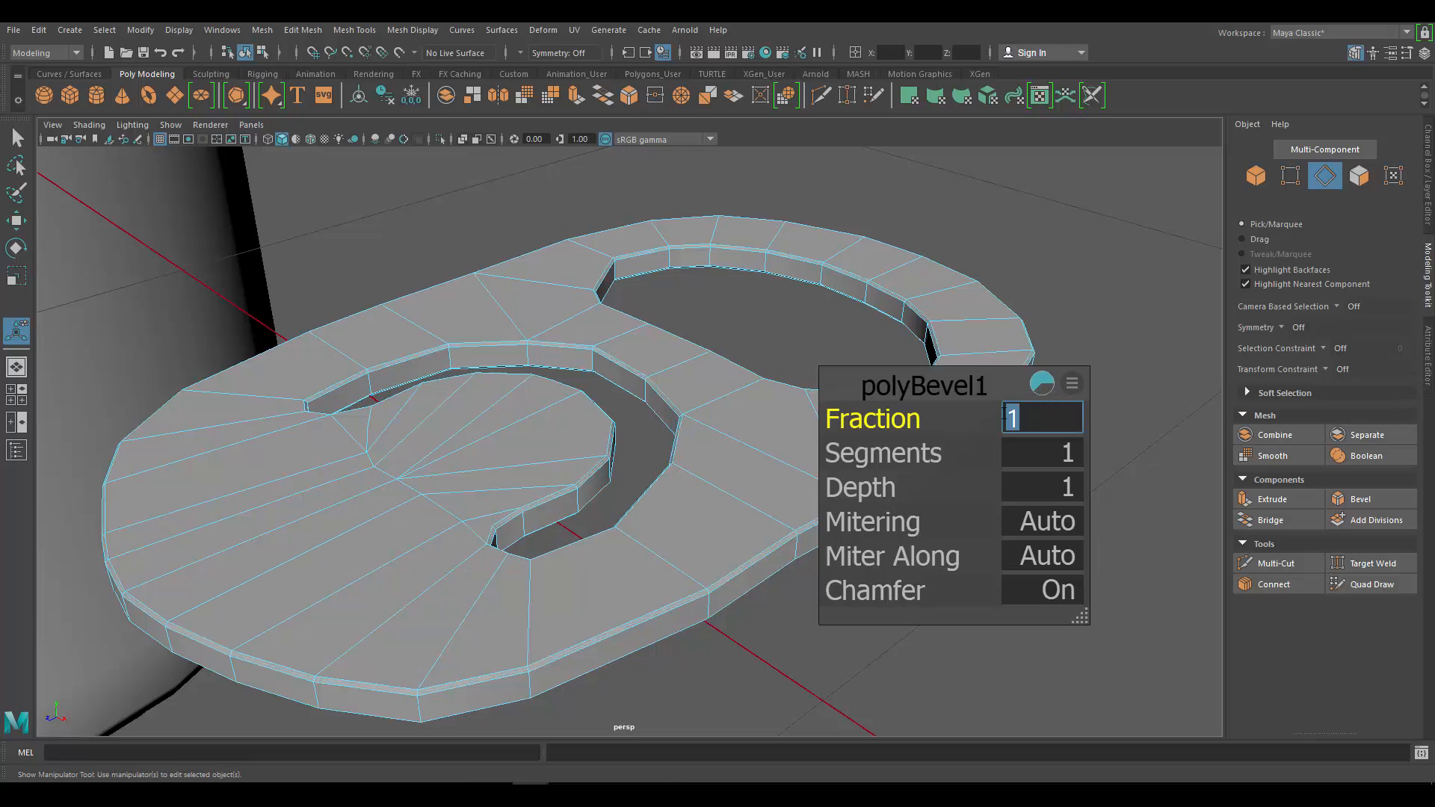
type("2")
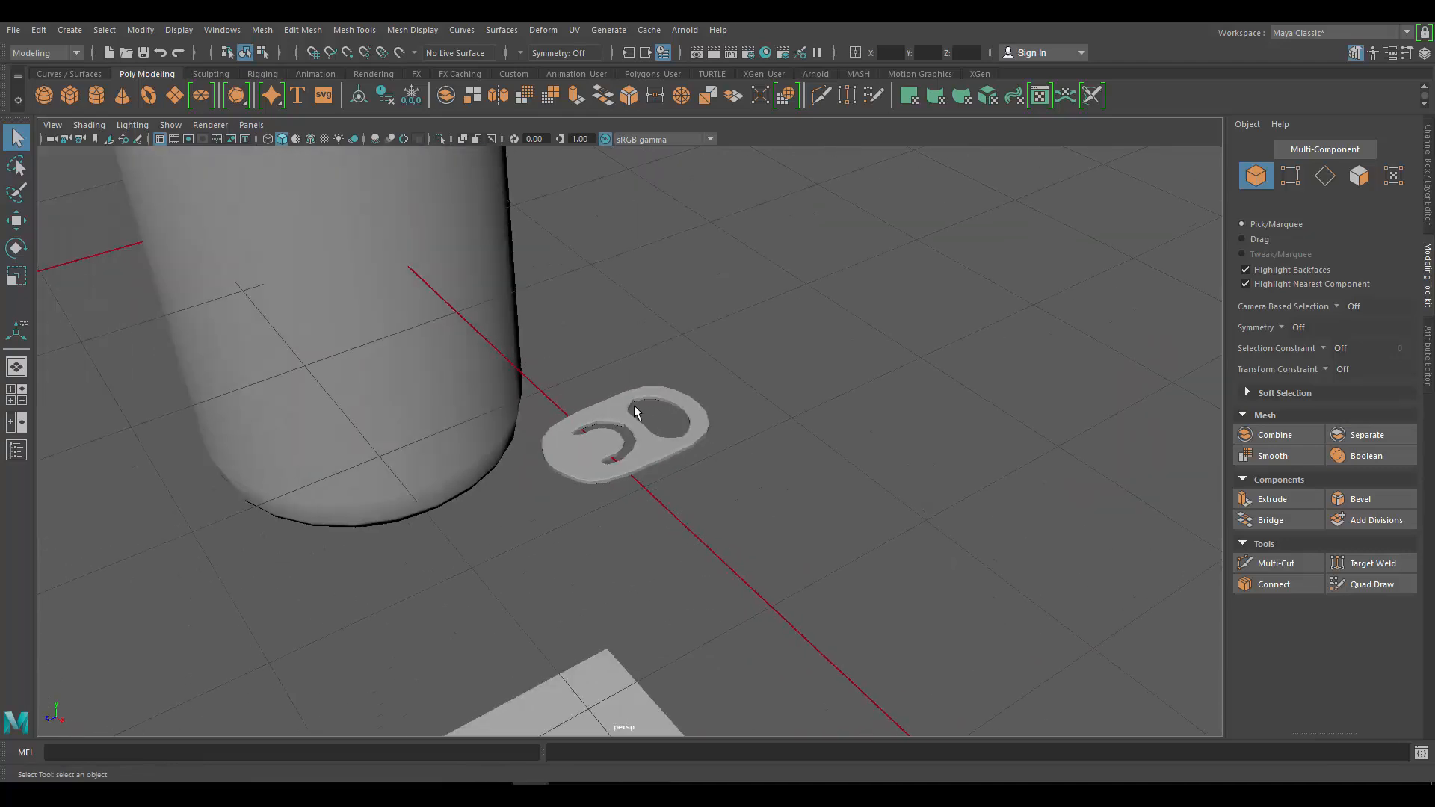
Step: Move the pull tab onto the can's lid and rotate it to sit on top
left_click(627, 435)
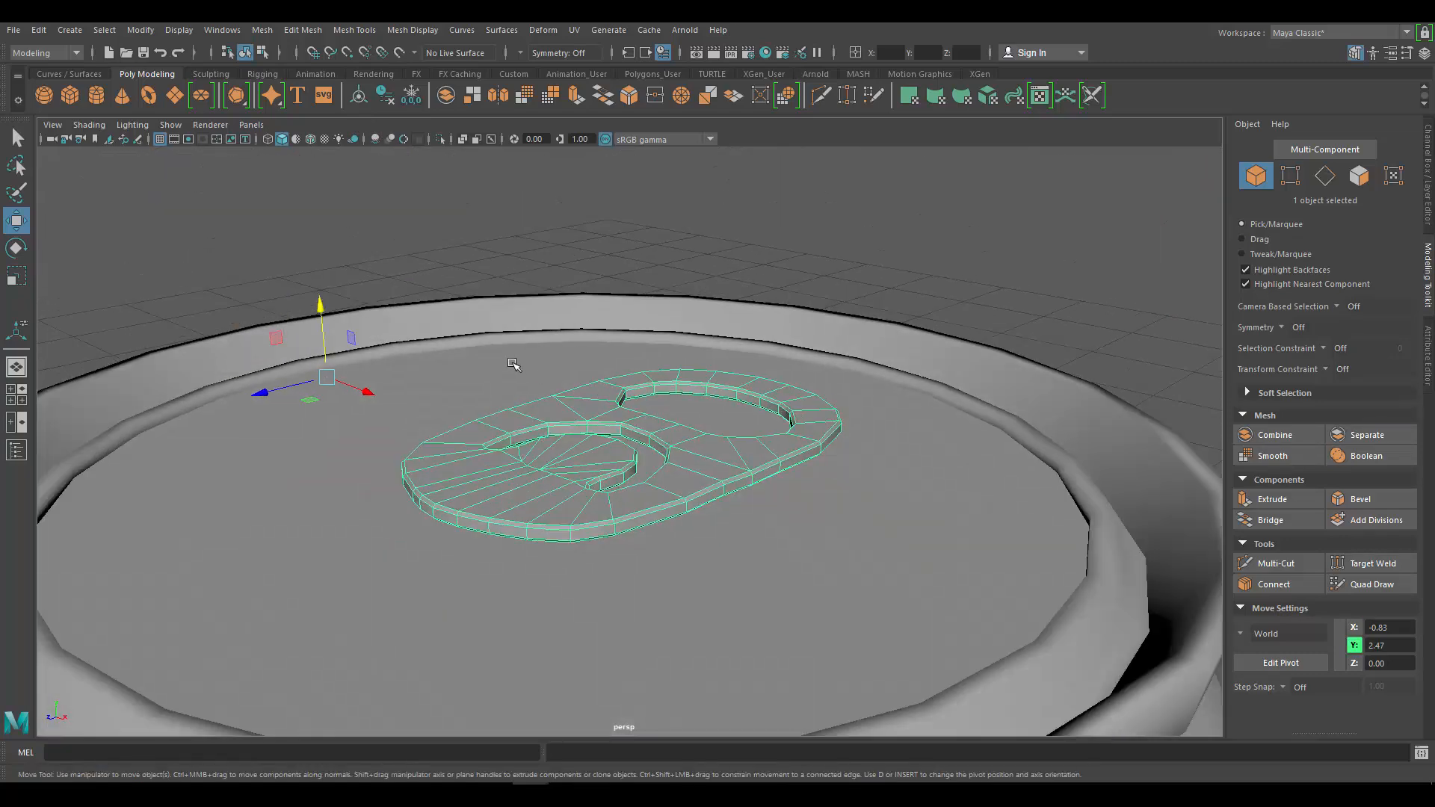
left_click(16, 248)
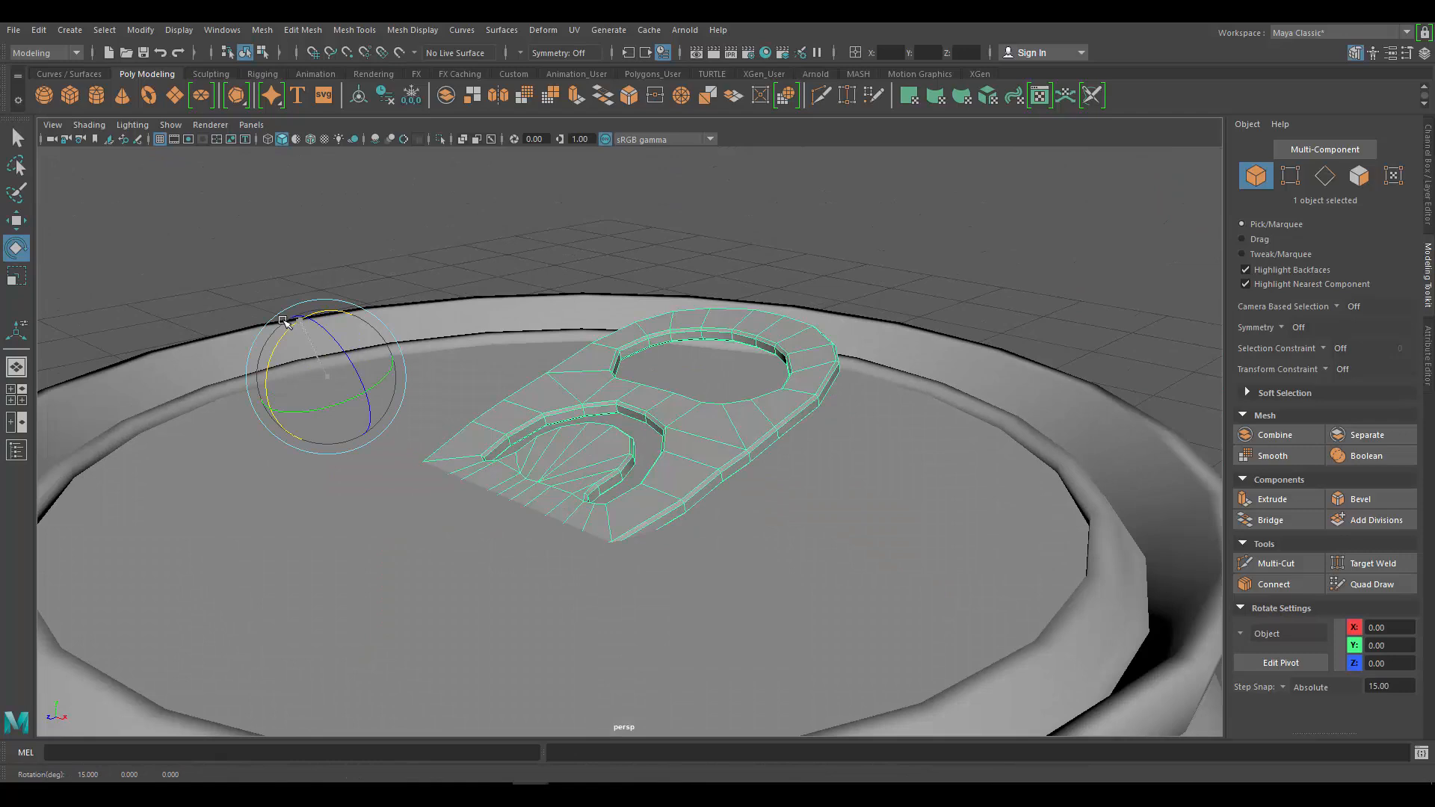
left_click(17, 219)
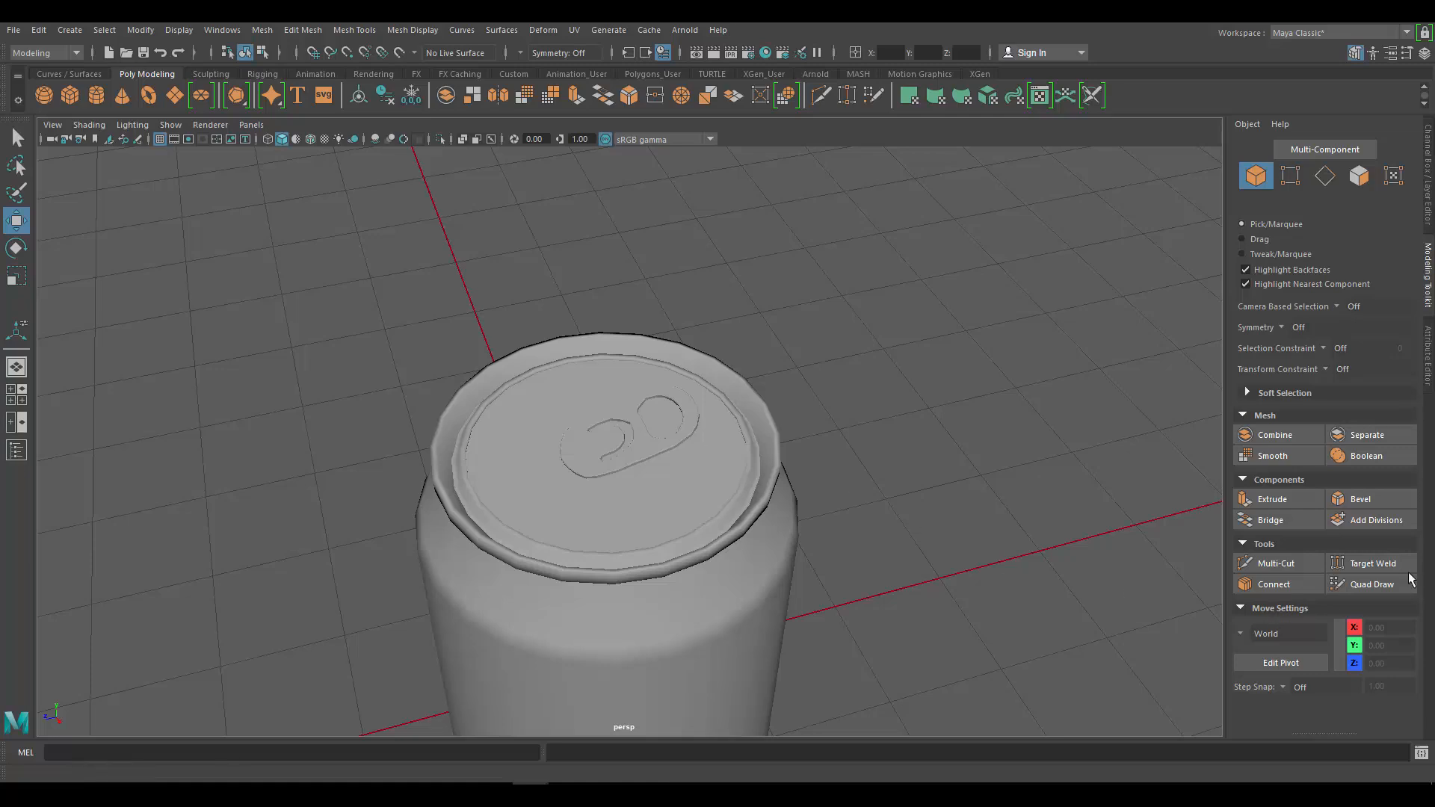
mouse_move(847, 470)
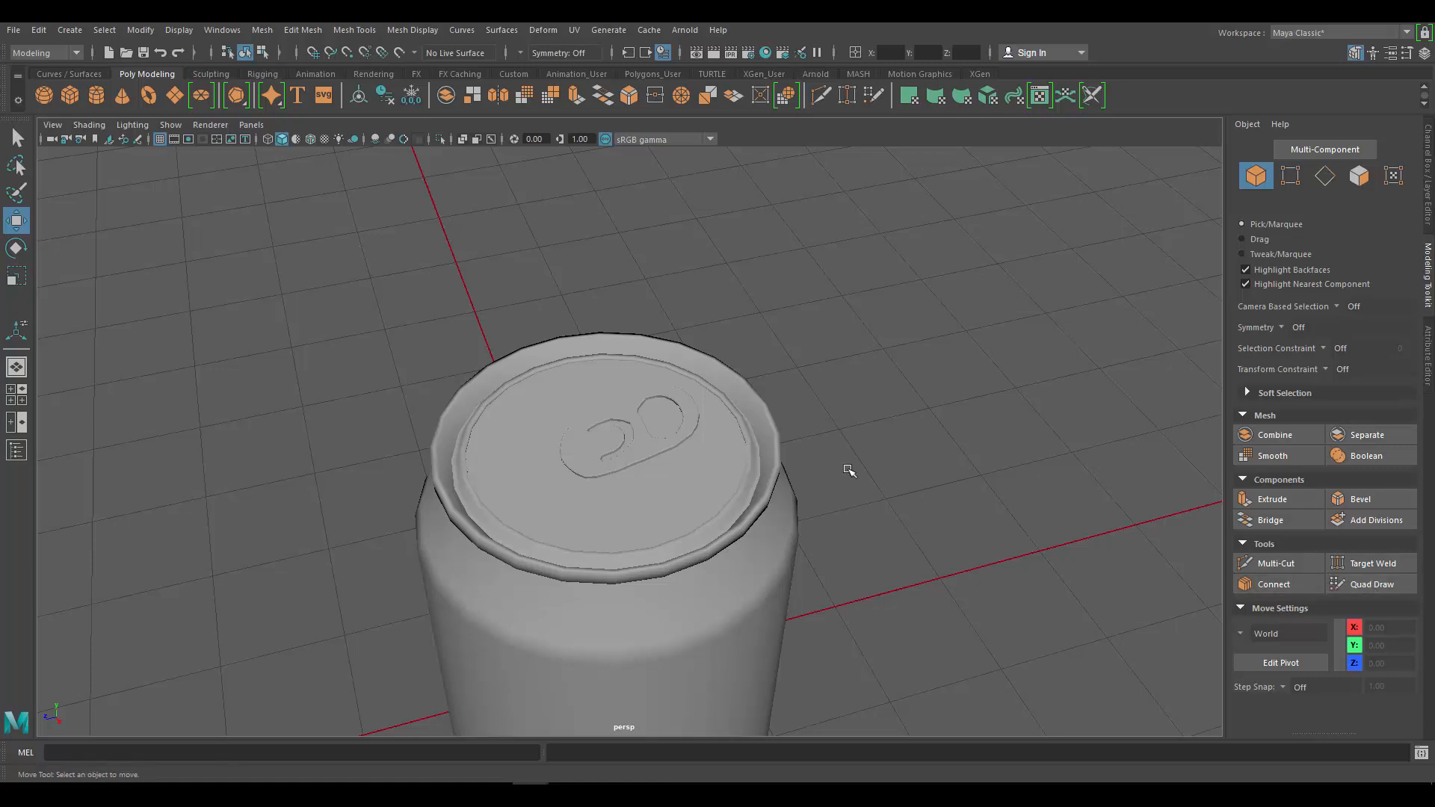